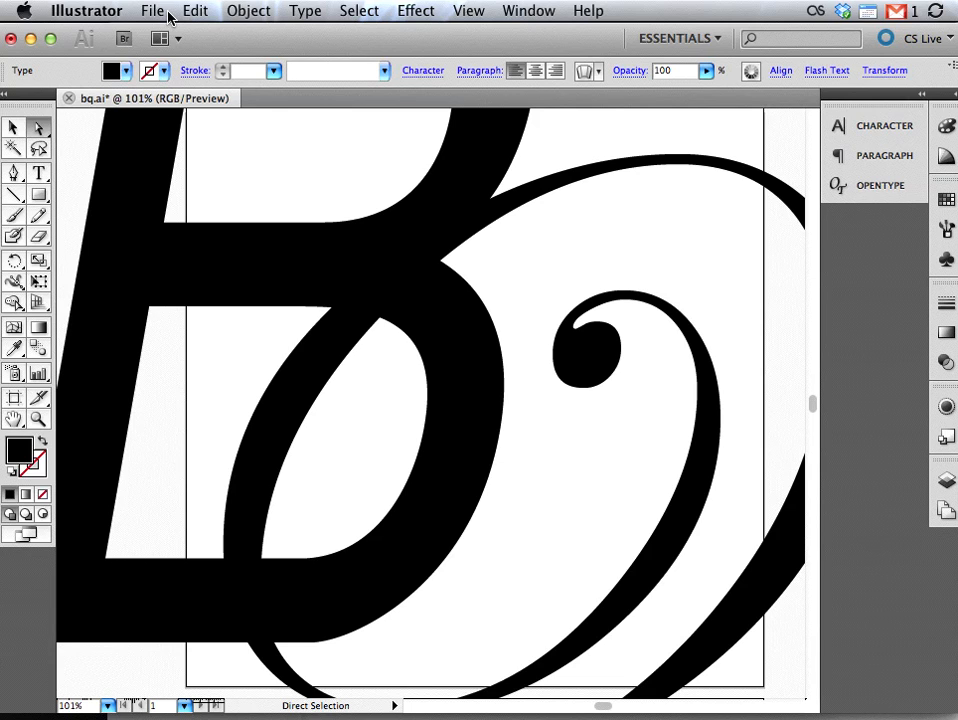
mouse_move(130, 140)
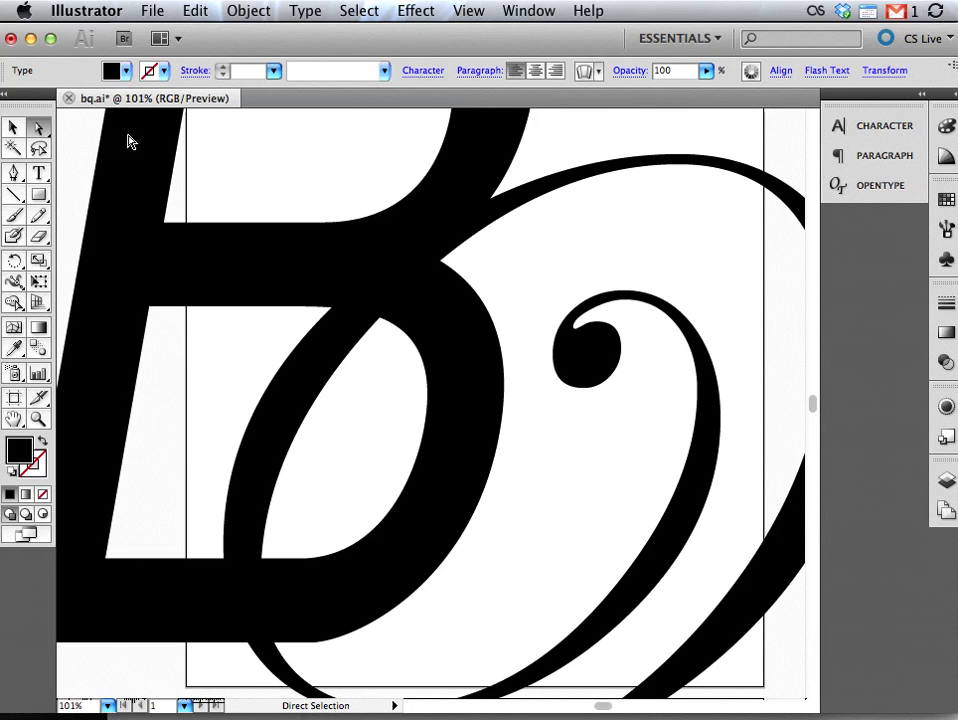
mouse_move(182, 190)
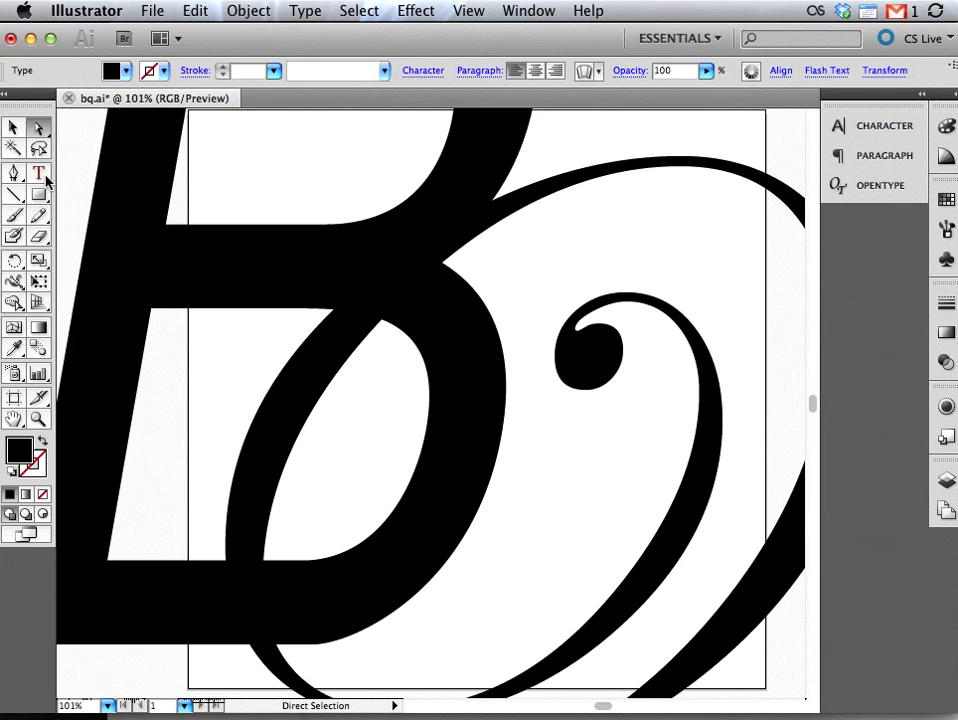
Select the B and swirl letters as whole text objects with the Selection tool.
left_click(38, 174)
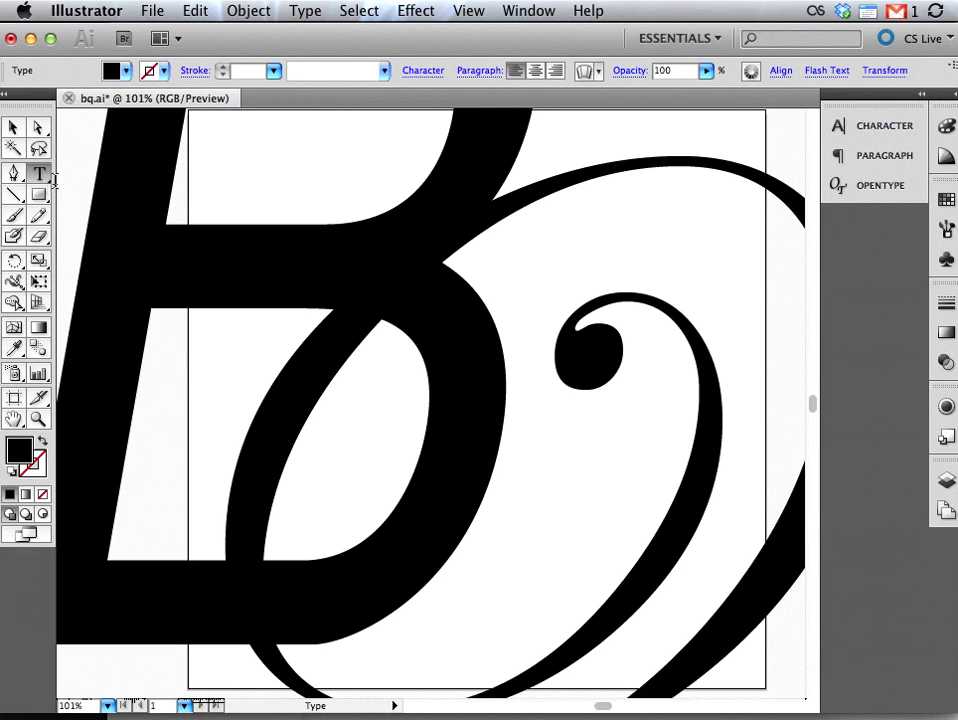
mouse_move(40, 174)
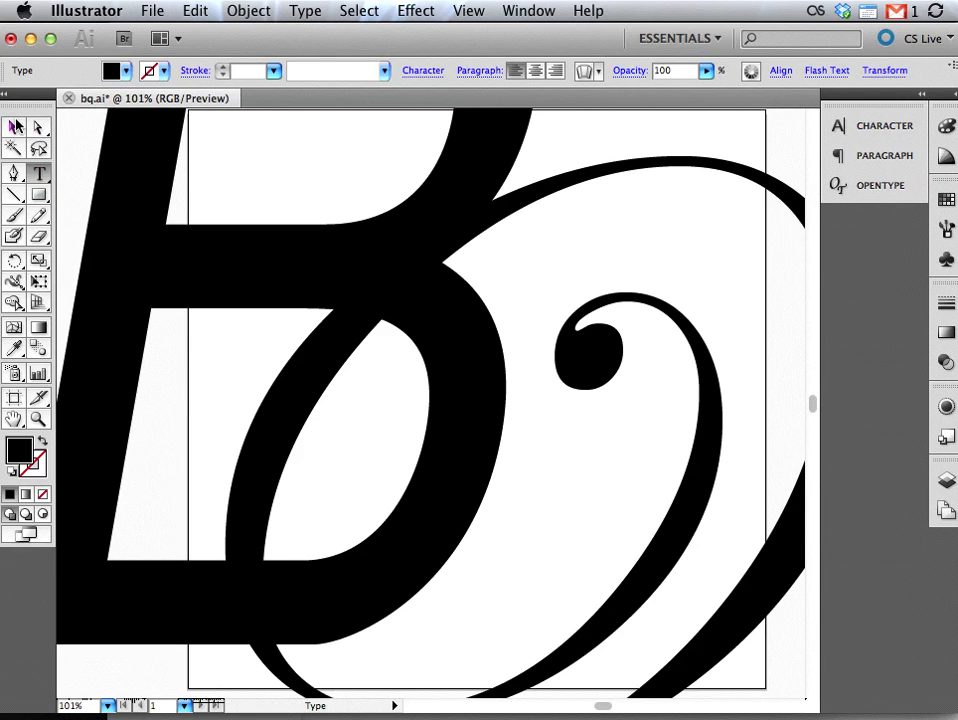
left_click(16, 128)
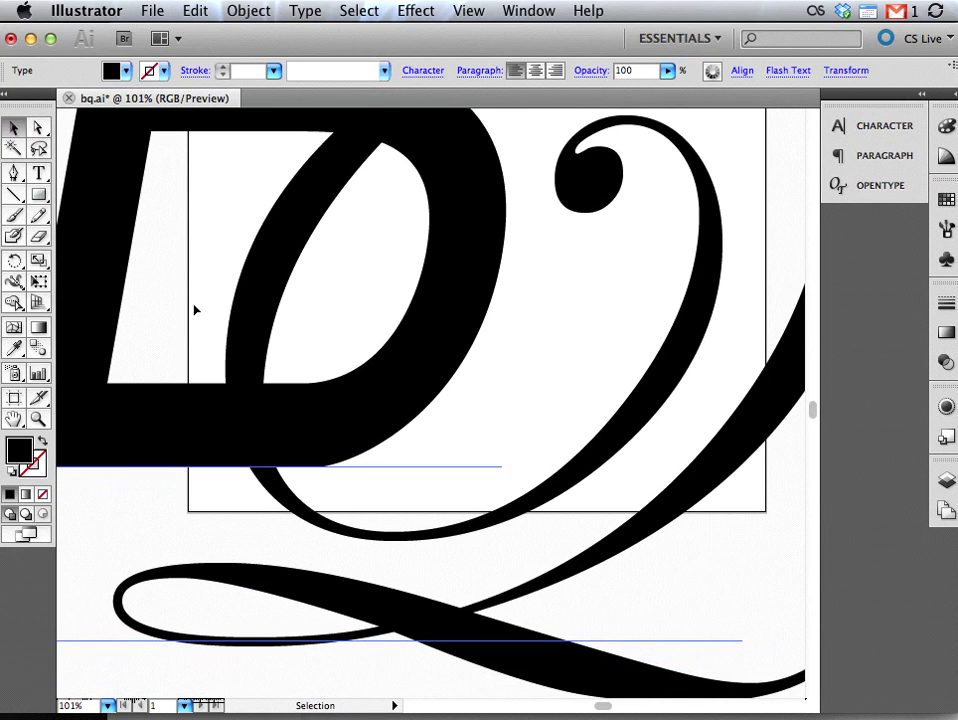
mouse_move(390, 656)
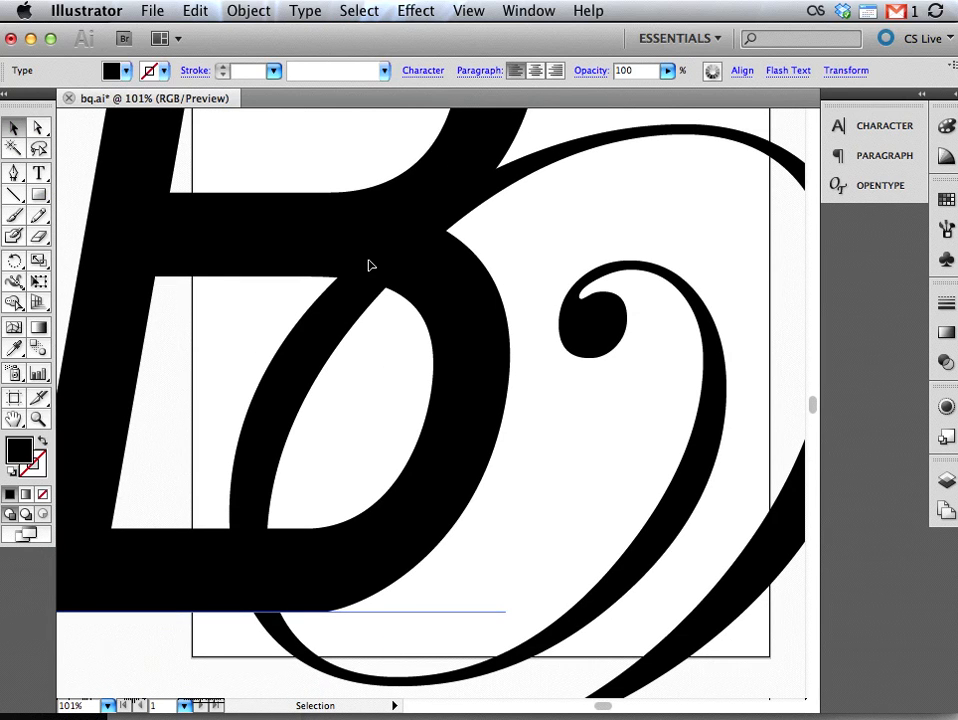
Convert the selected B and swirl text to outlines via Type > Create Outlines.
left_click(304, 12)
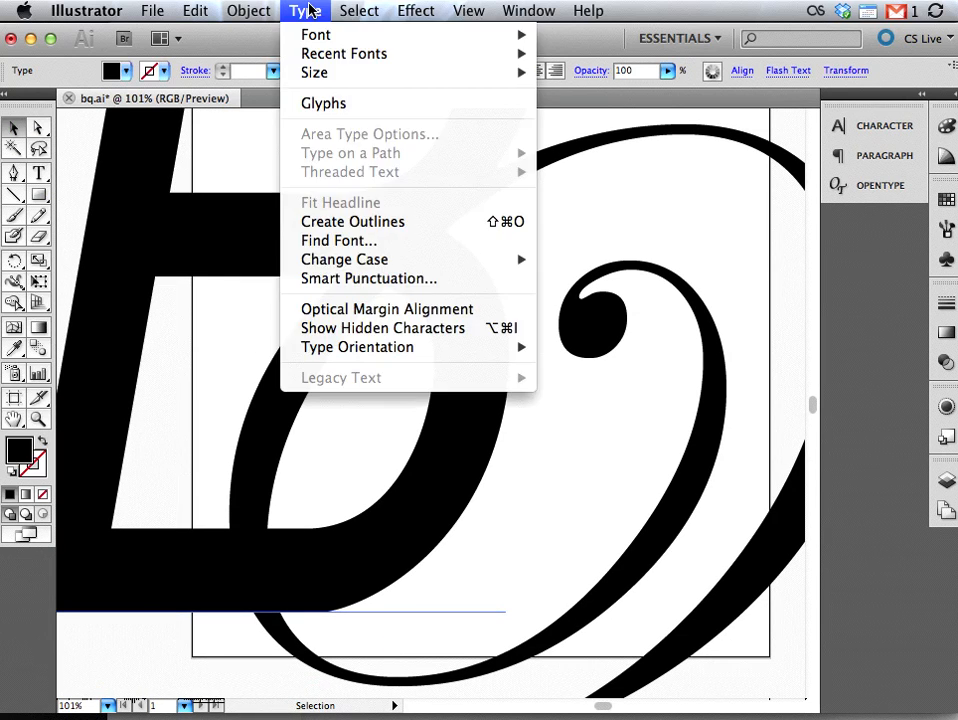
mouse_move(352, 220)
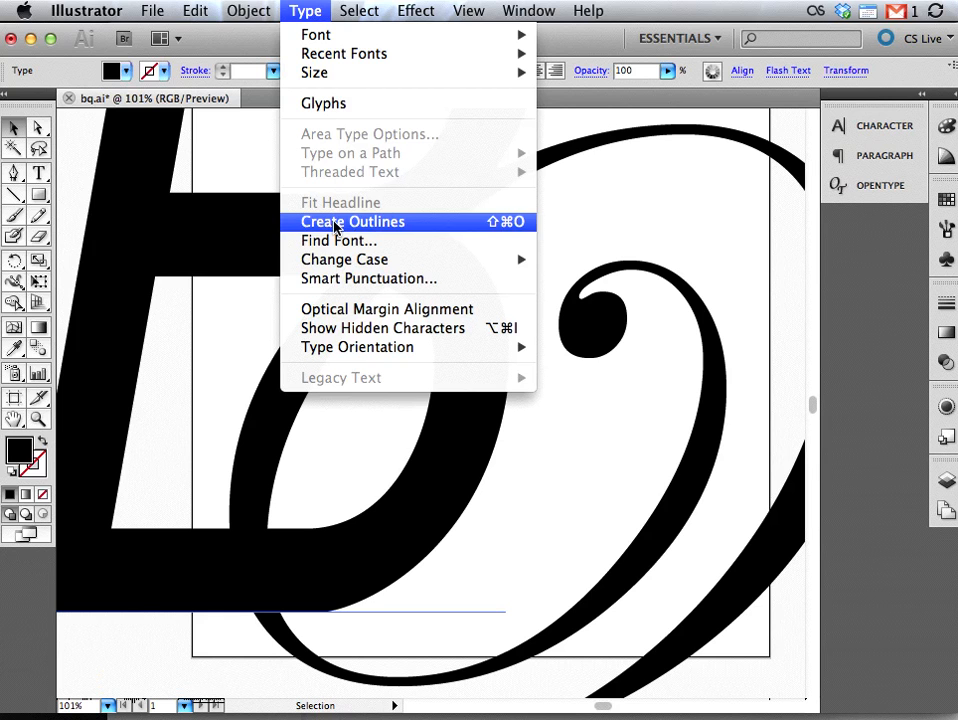
left_click(352, 220)
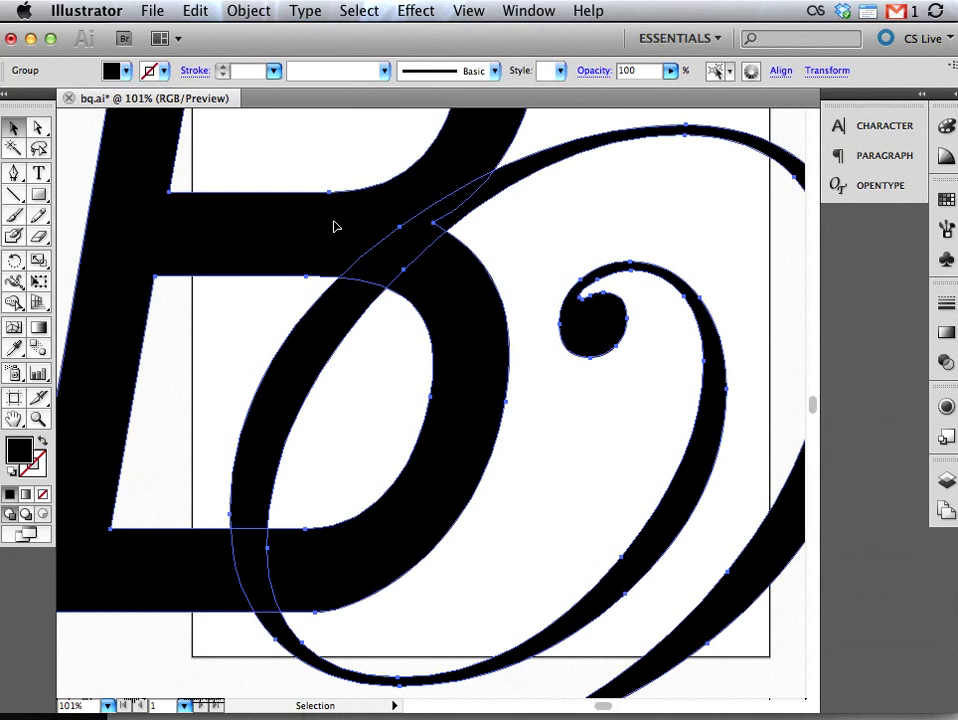
mouse_move(344, 348)
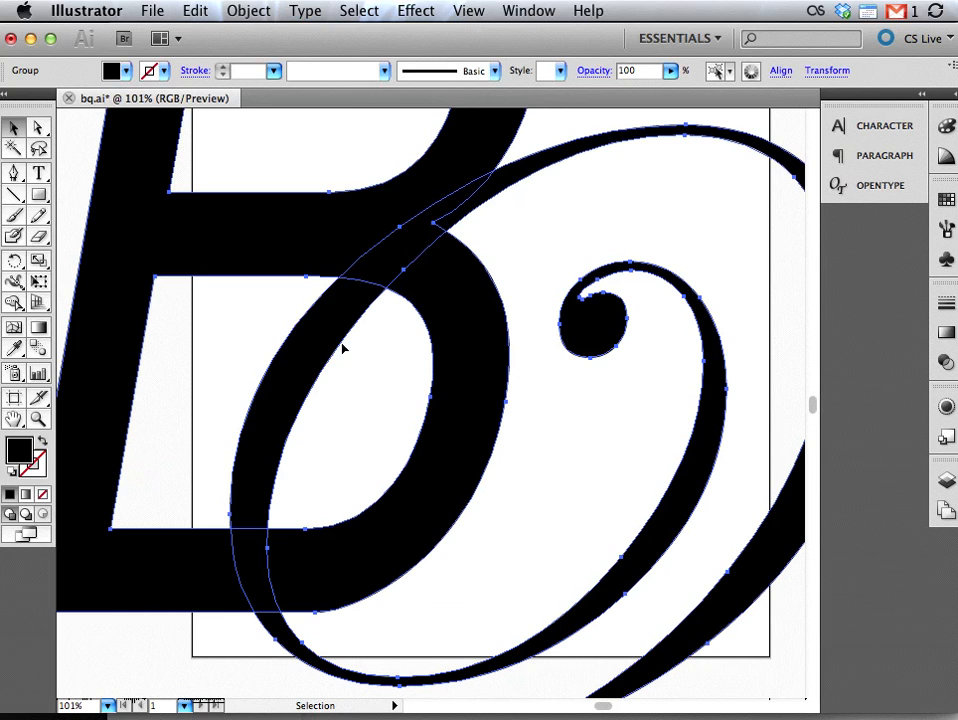
mouse_move(224, 620)
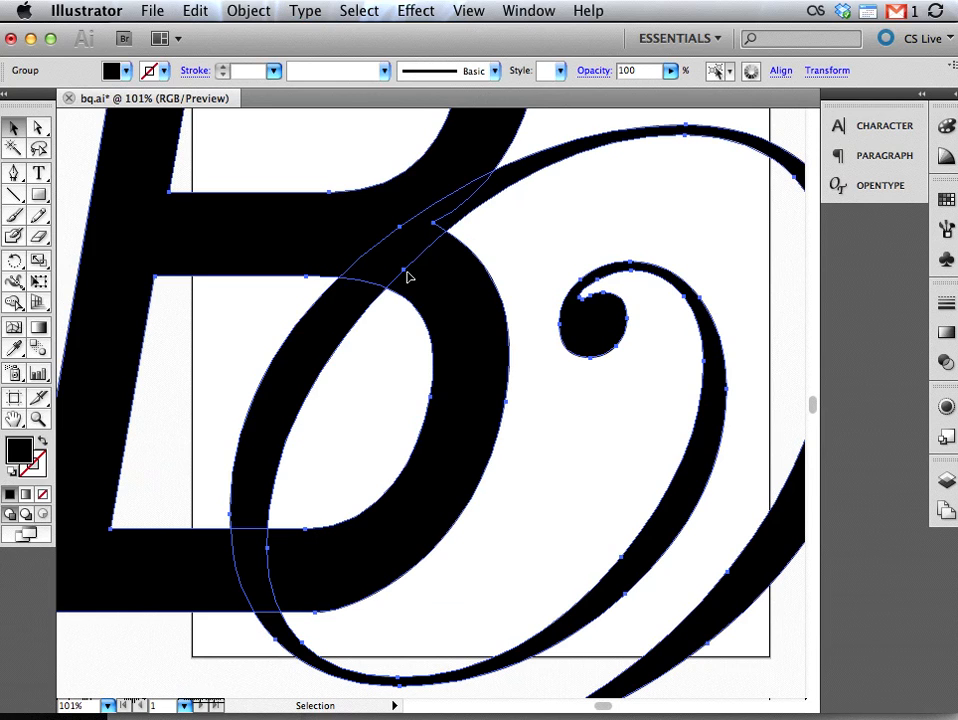
mouse_move(556, 164)
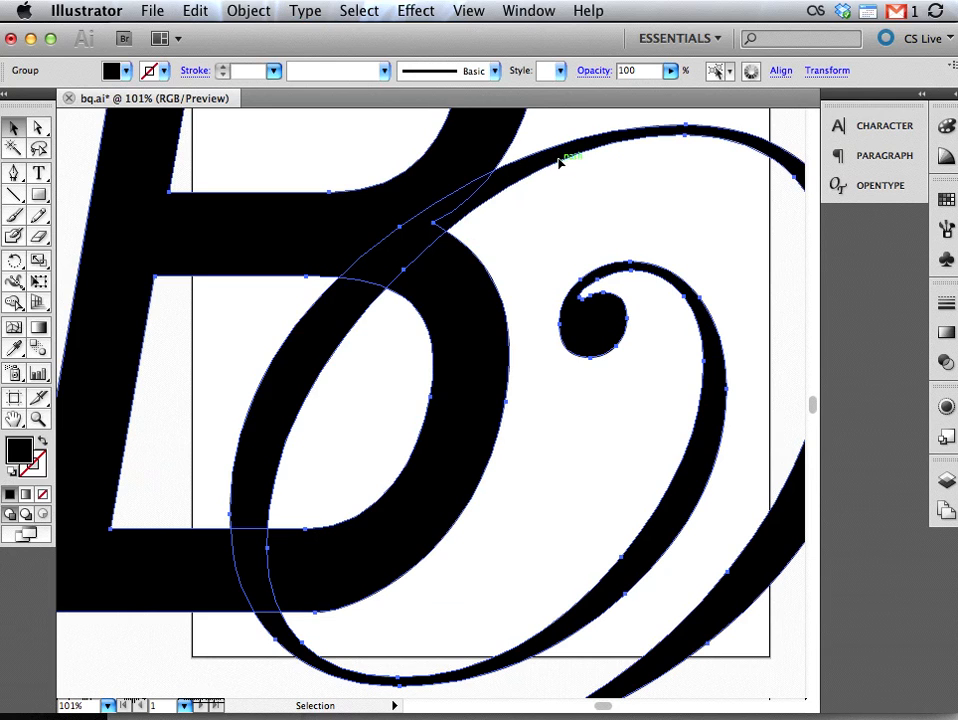
mouse_move(284, 178)
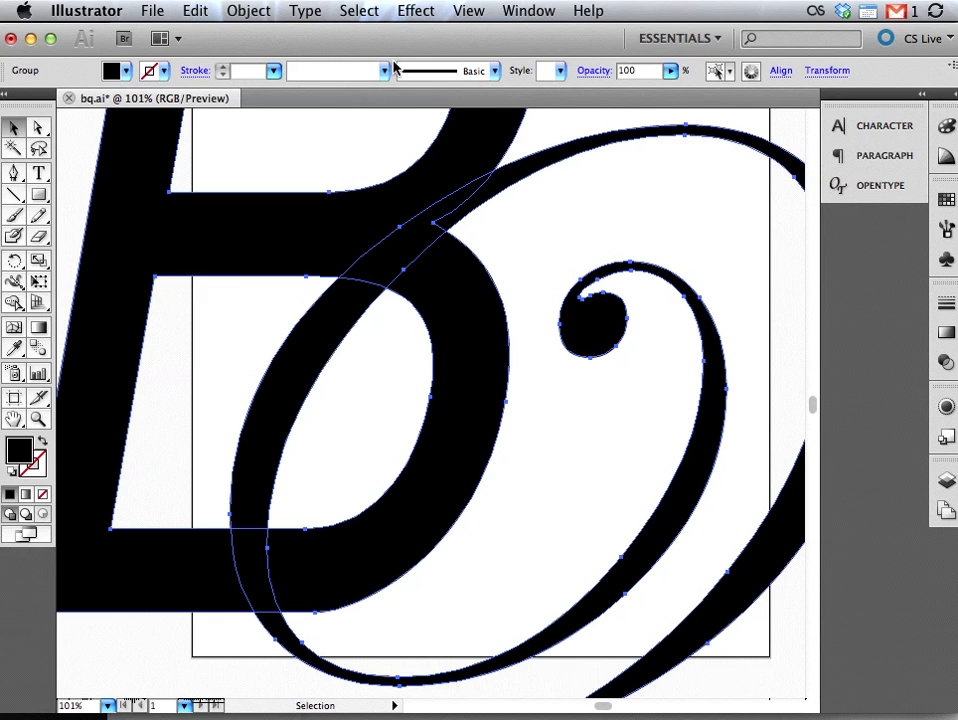
Divide the outlined letters where the swirl and B overlap using Pathfinder.
left_click(528, 12)
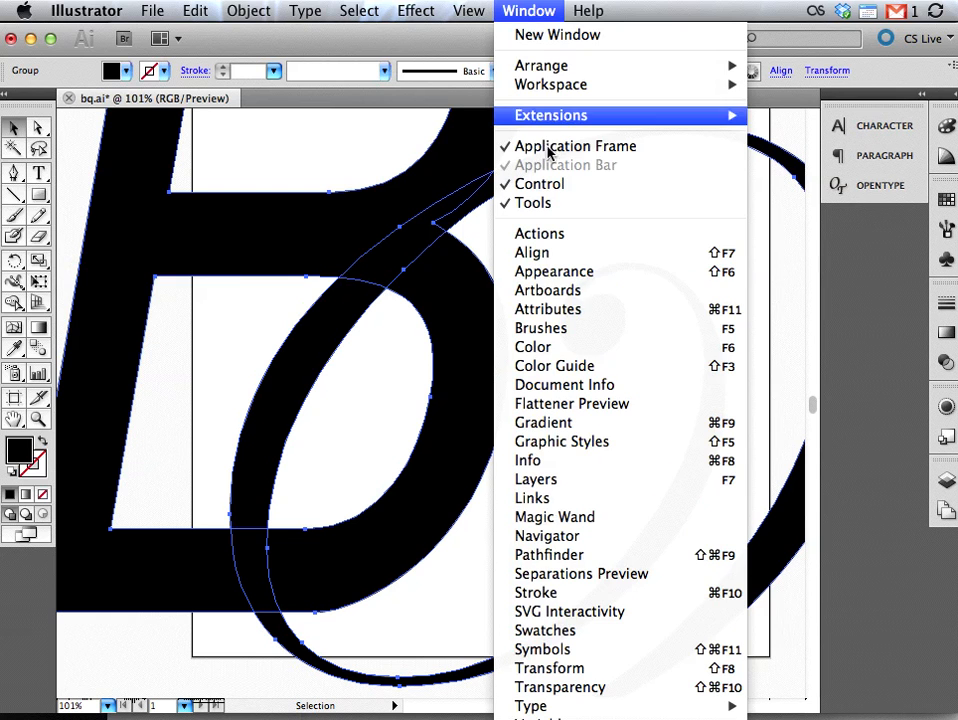
left_click(548, 554)
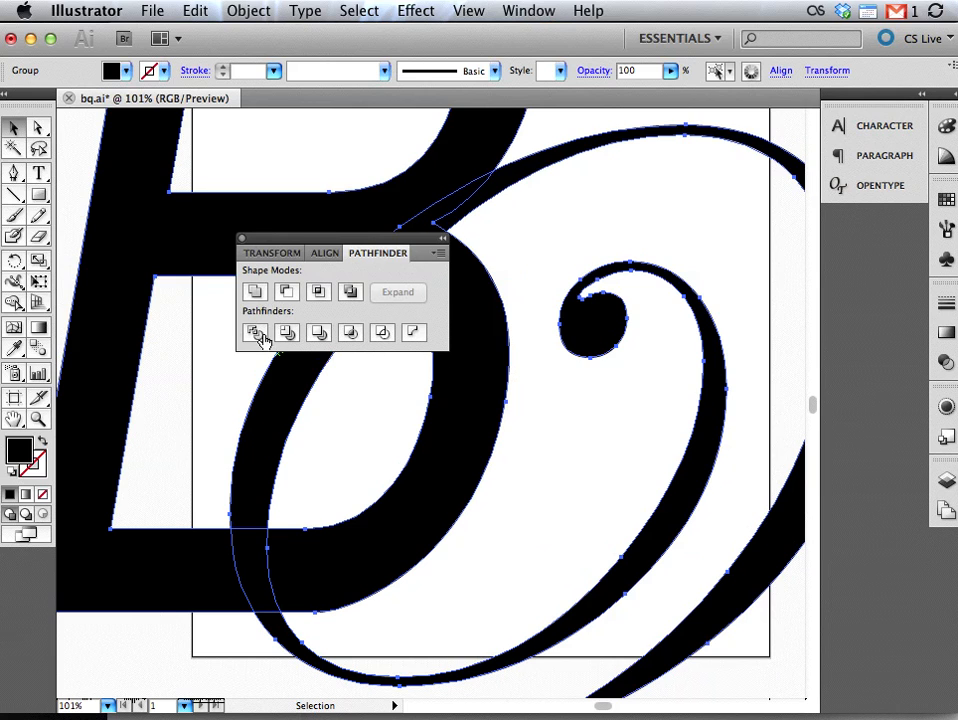
mouse_move(256, 292)
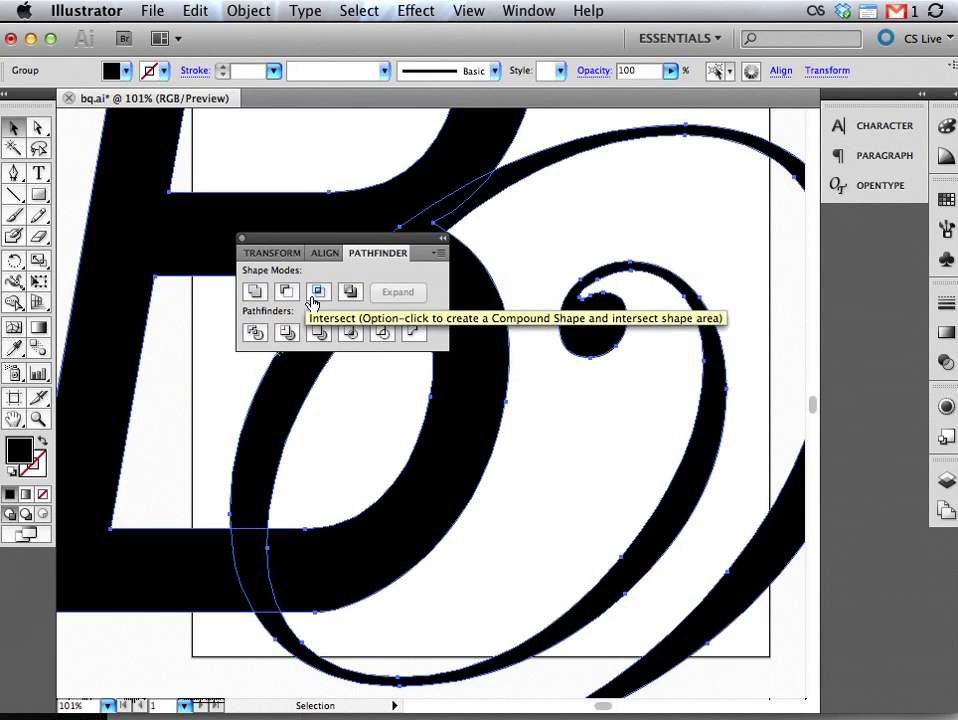
mouse_move(350, 292)
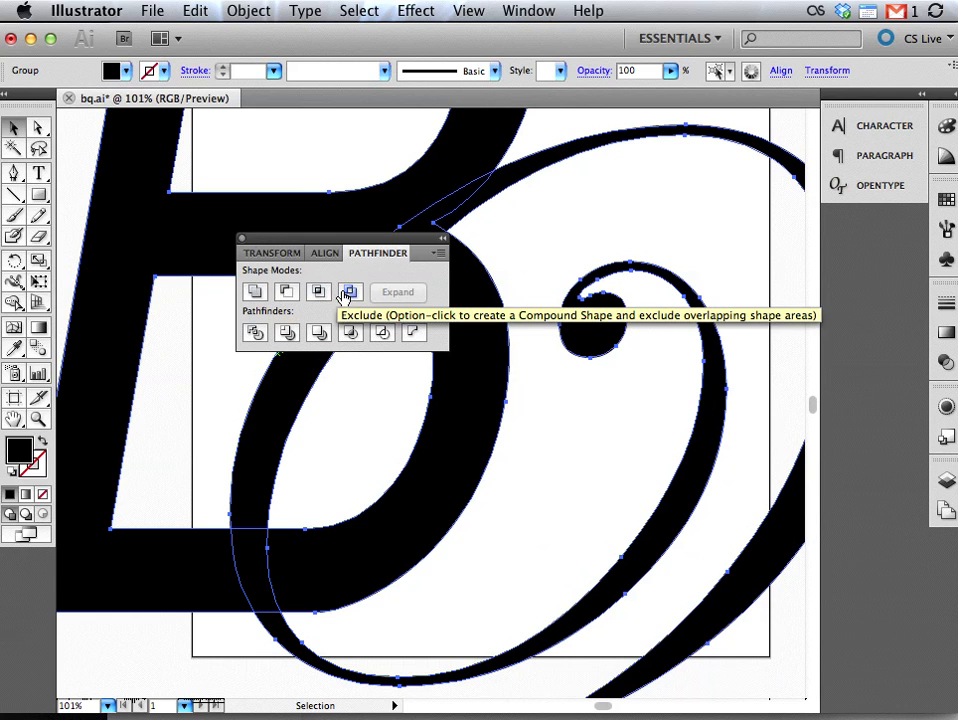
mouse_move(254, 332)
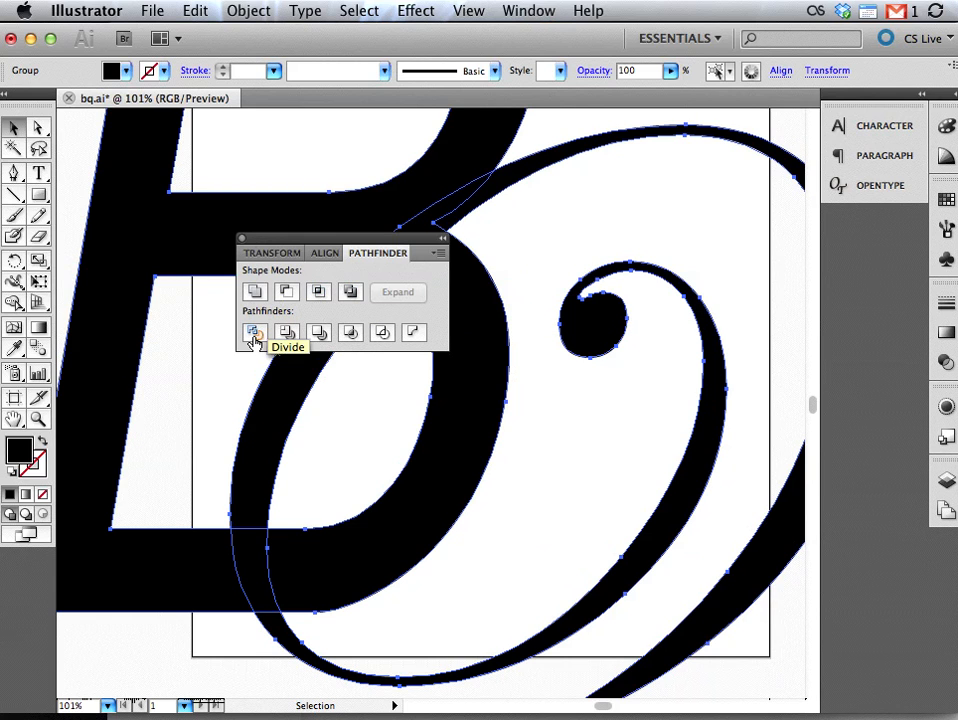
mouse_move(286, 332)
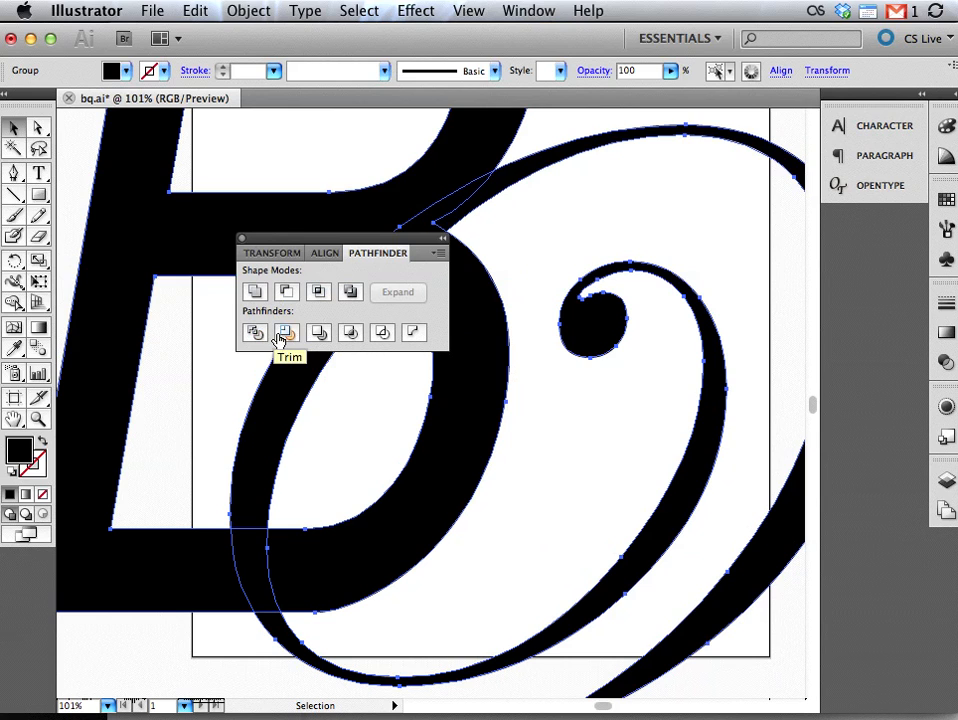
mouse_move(350, 332)
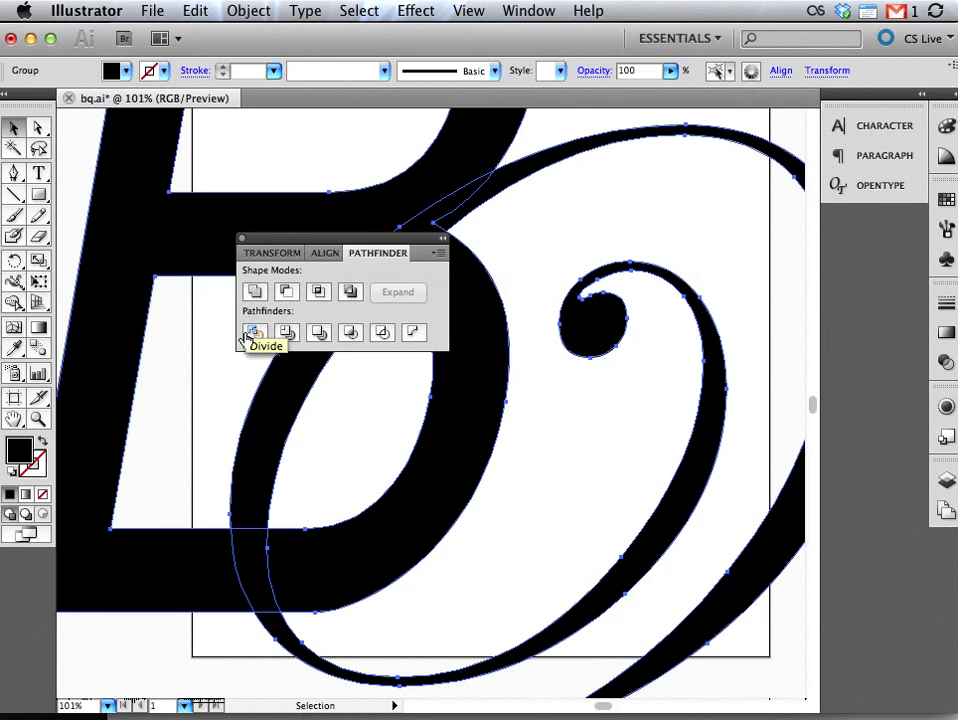
left_click(254, 332)
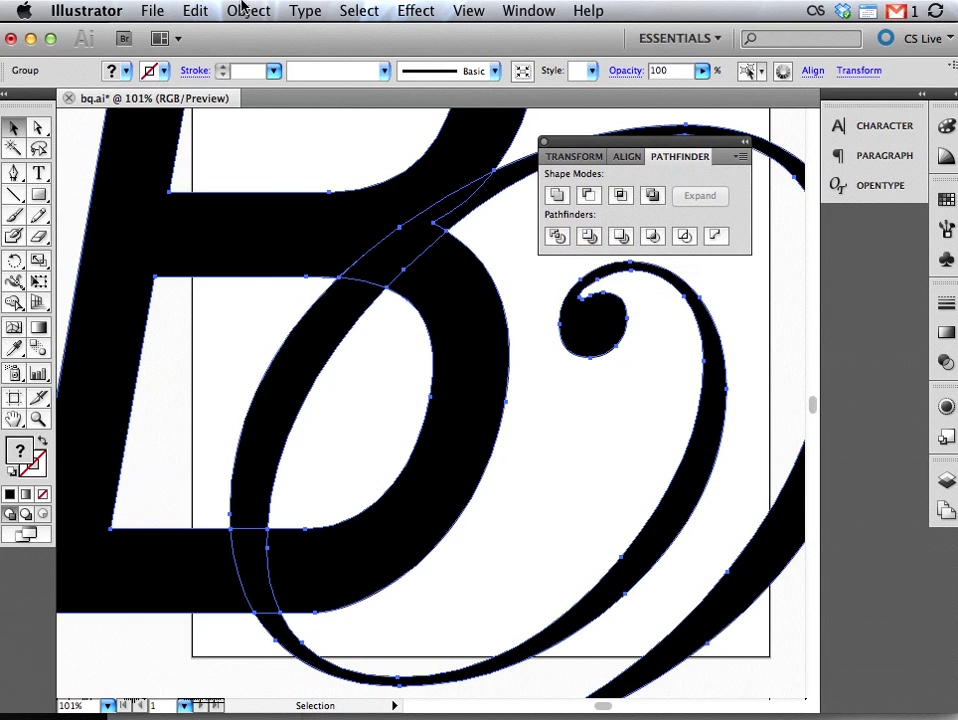
left_click(248, 12)
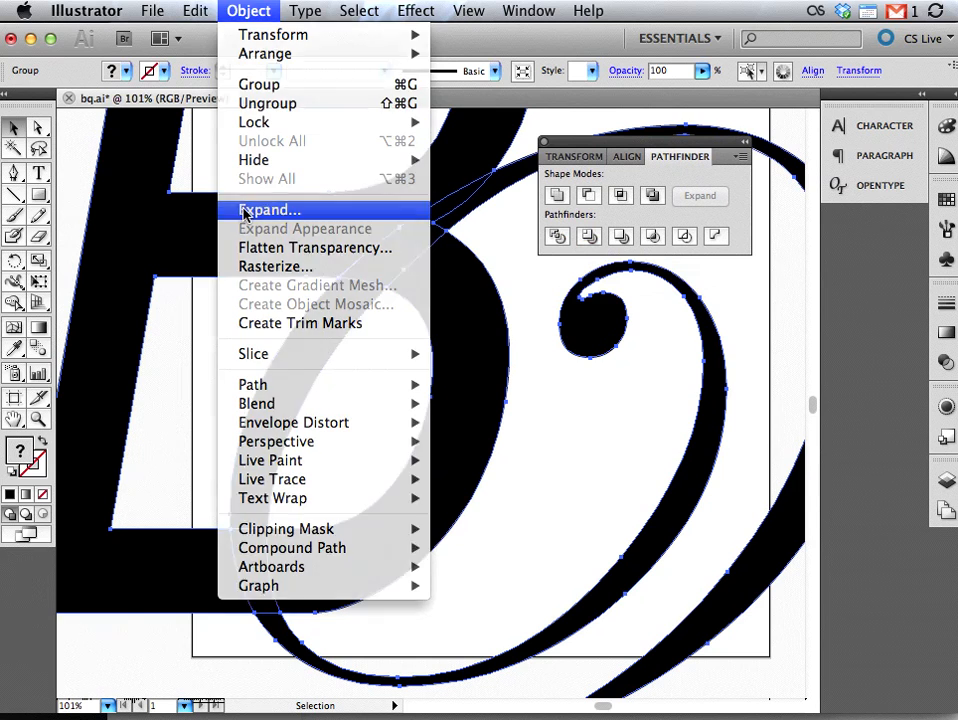
left_click(268, 210)
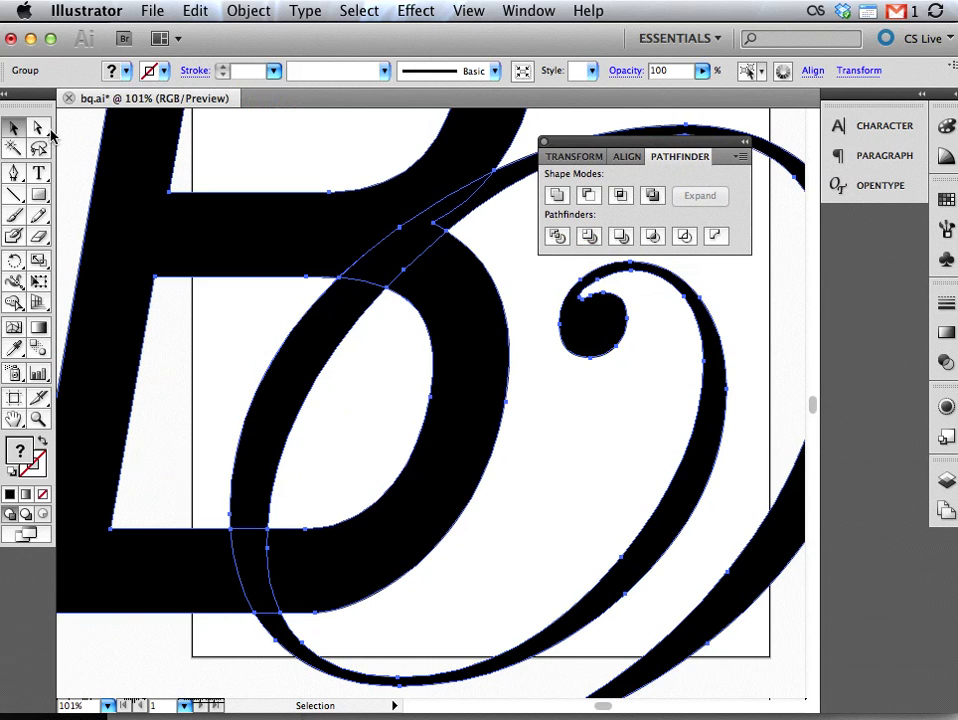
Delete crossing pieces with Direct Selection so the swirl weaves through the B.
left_click(40, 128)
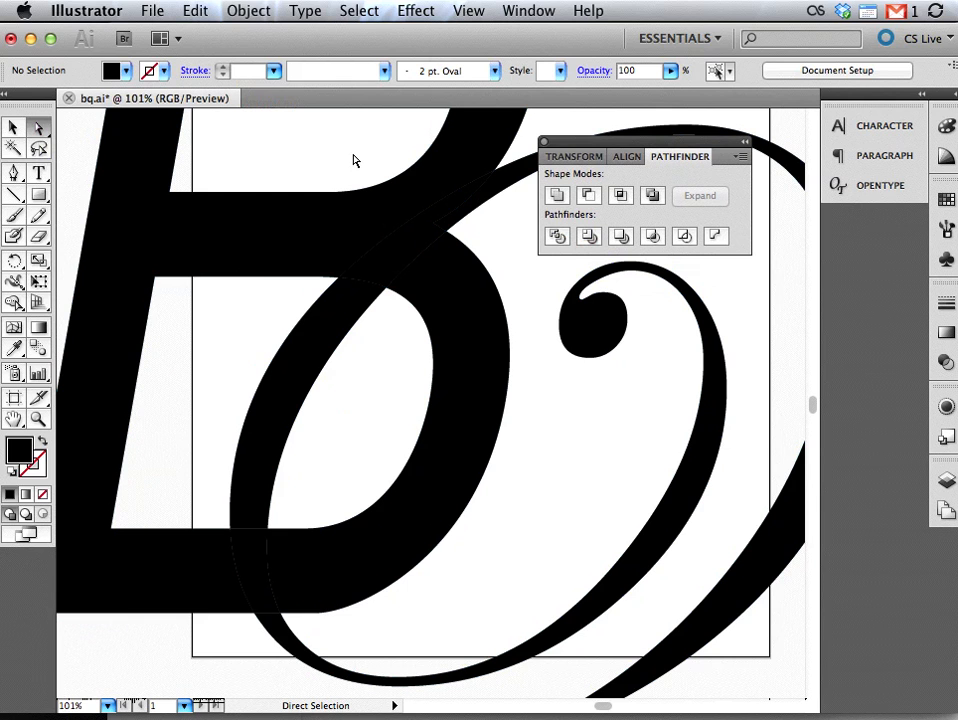
left_click(398, 240)
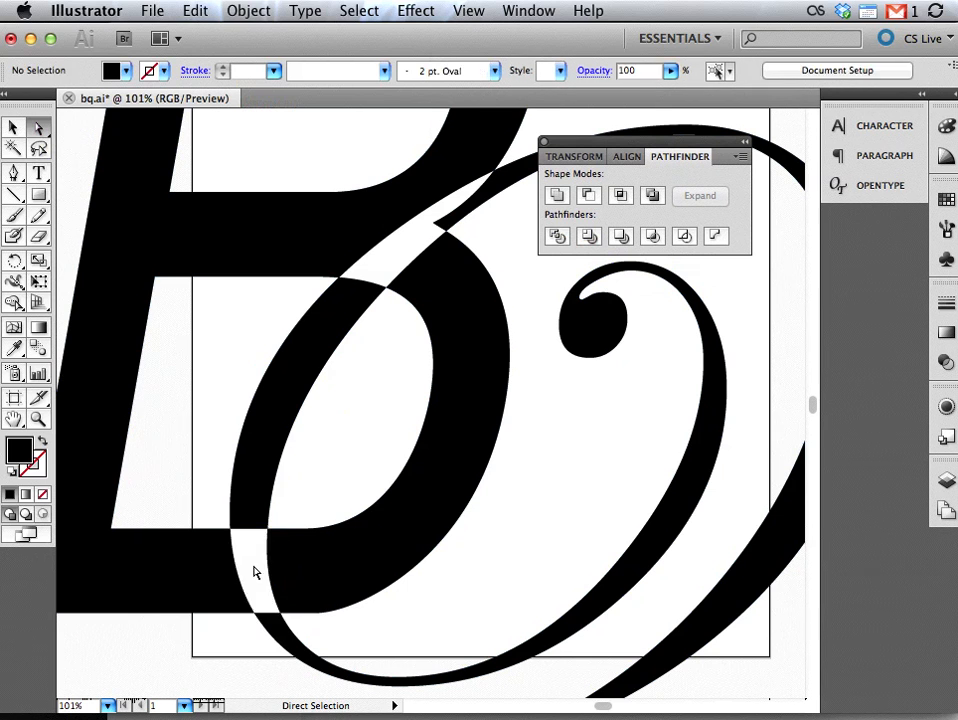
left_click(652, 196)
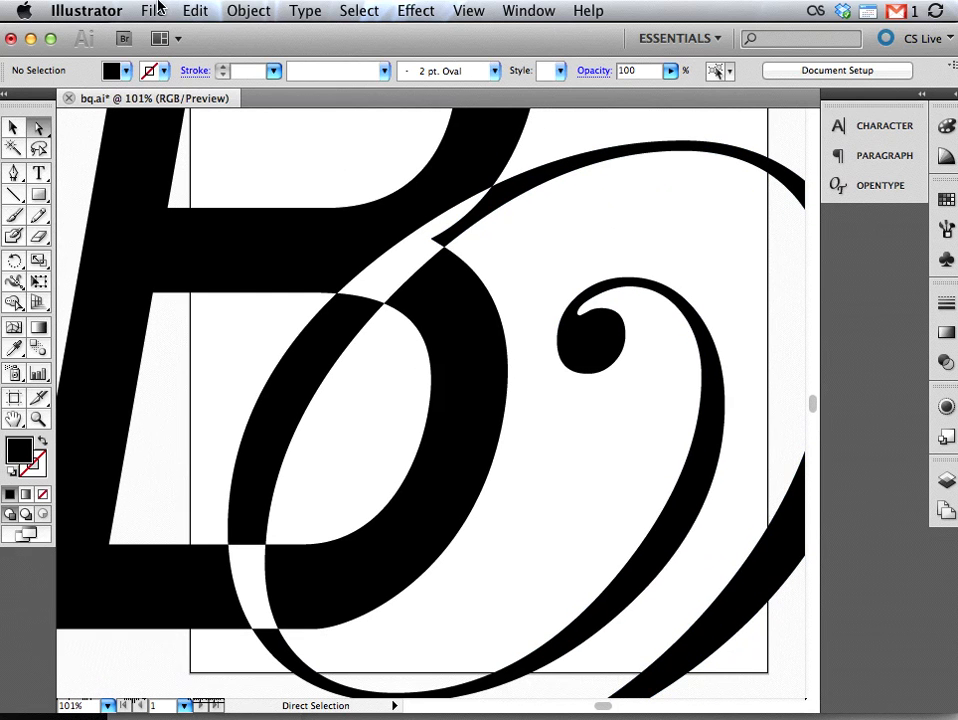
Save a copy as bq01.ai on the Desktop, reaching the Illustrator Options.
left_click(152, 12)
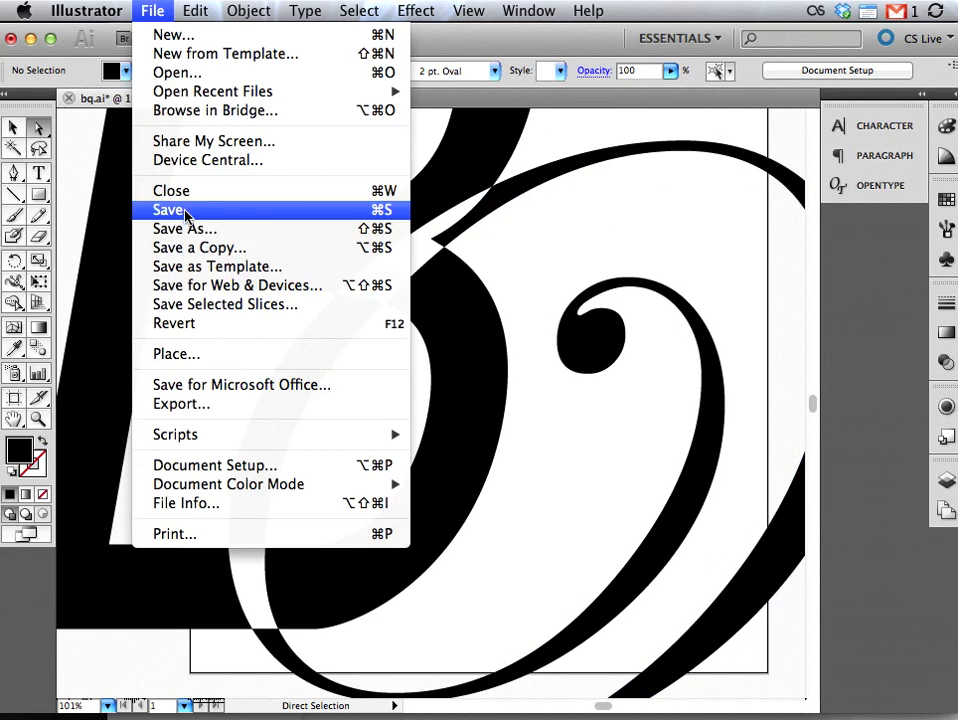
left_click(168, 210)
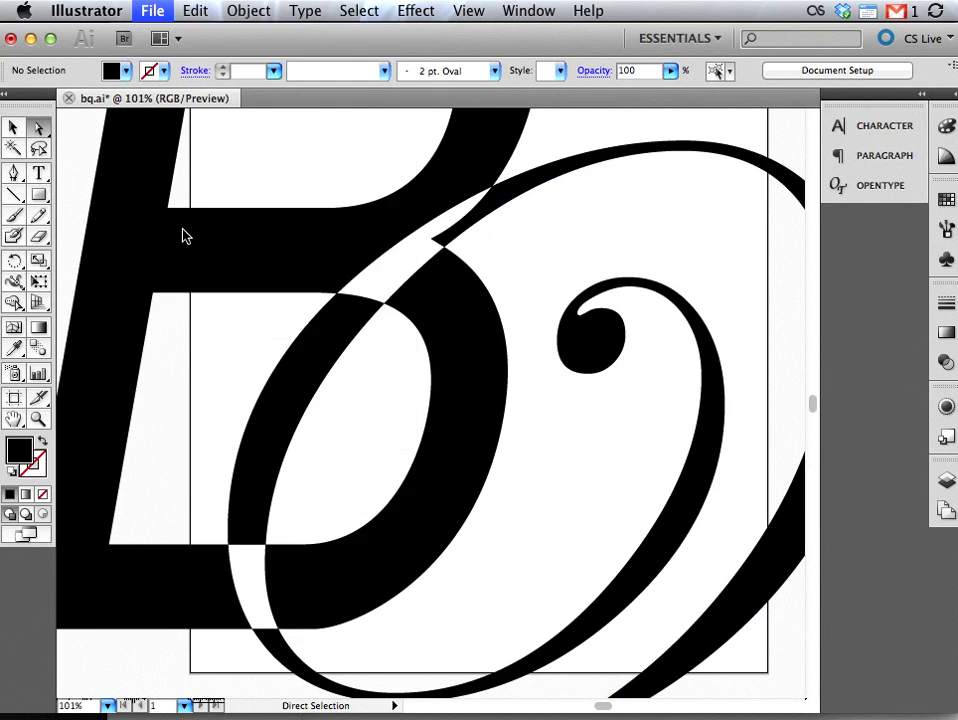
left_click(152, 12)
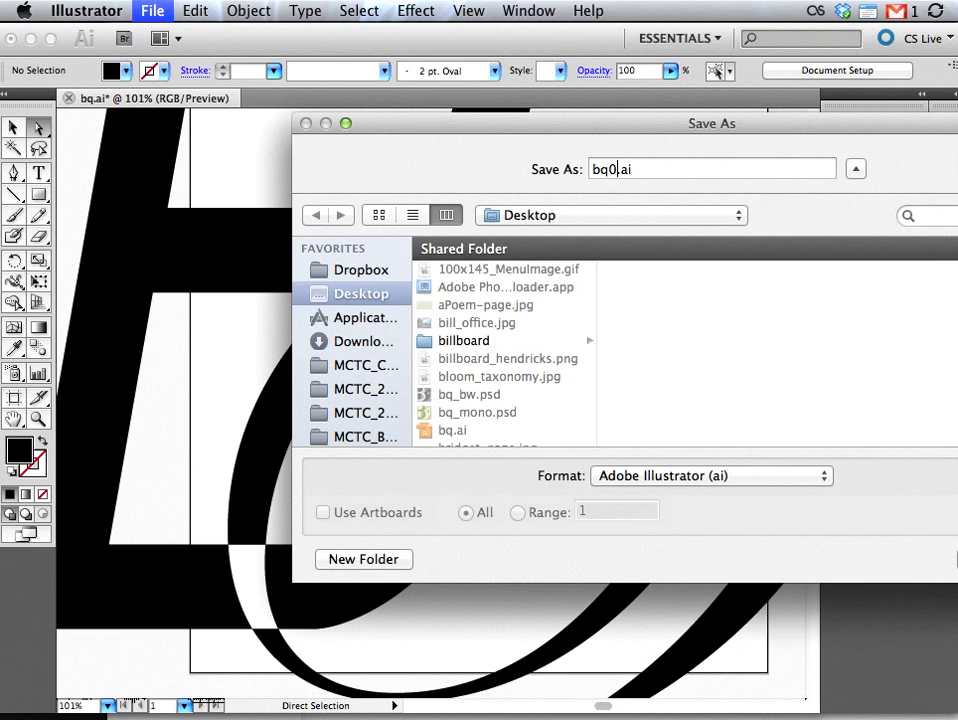
type("1")
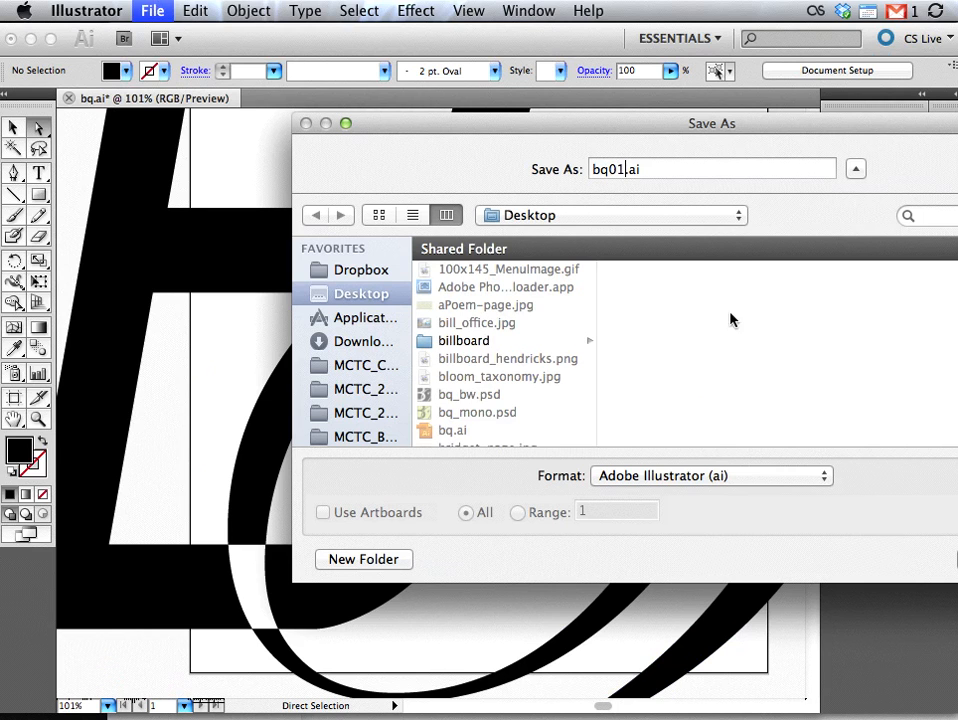
mouse_move(516, 262)
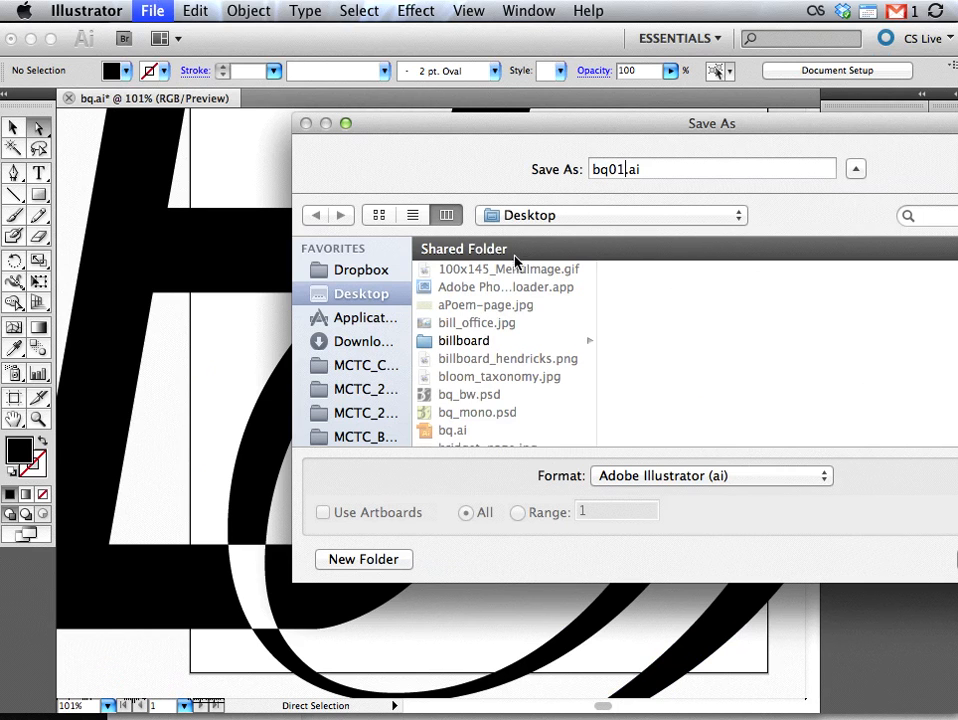
mouse_move(532, 270)
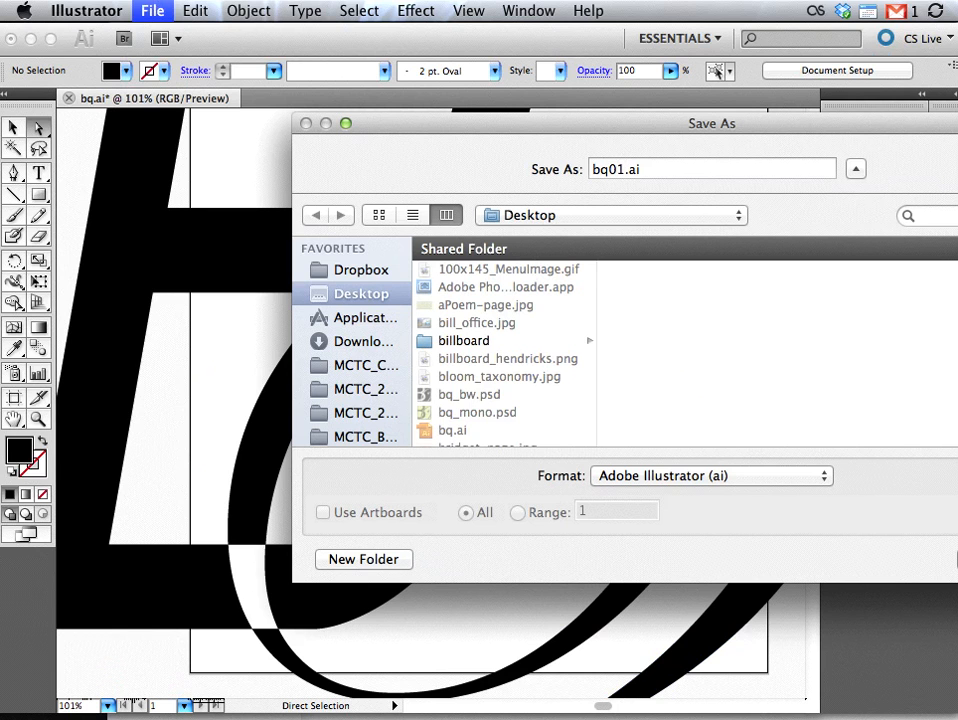
left_click(624, 168)
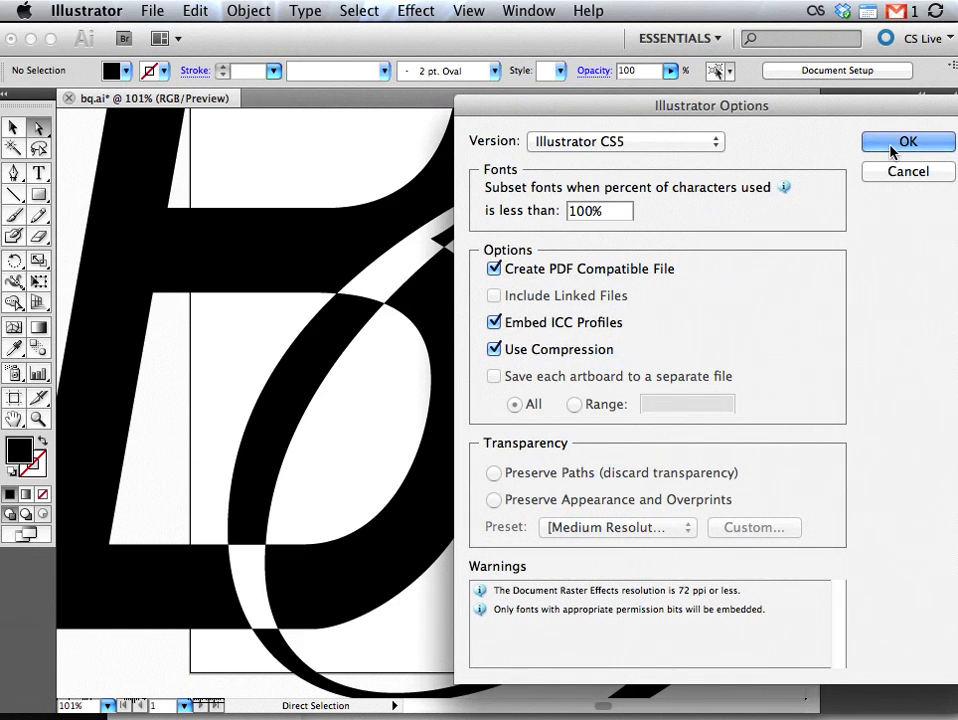
Accept the Illustrator Options to save bq01.ai and switch to Photoshop.
left_click(908, 140)
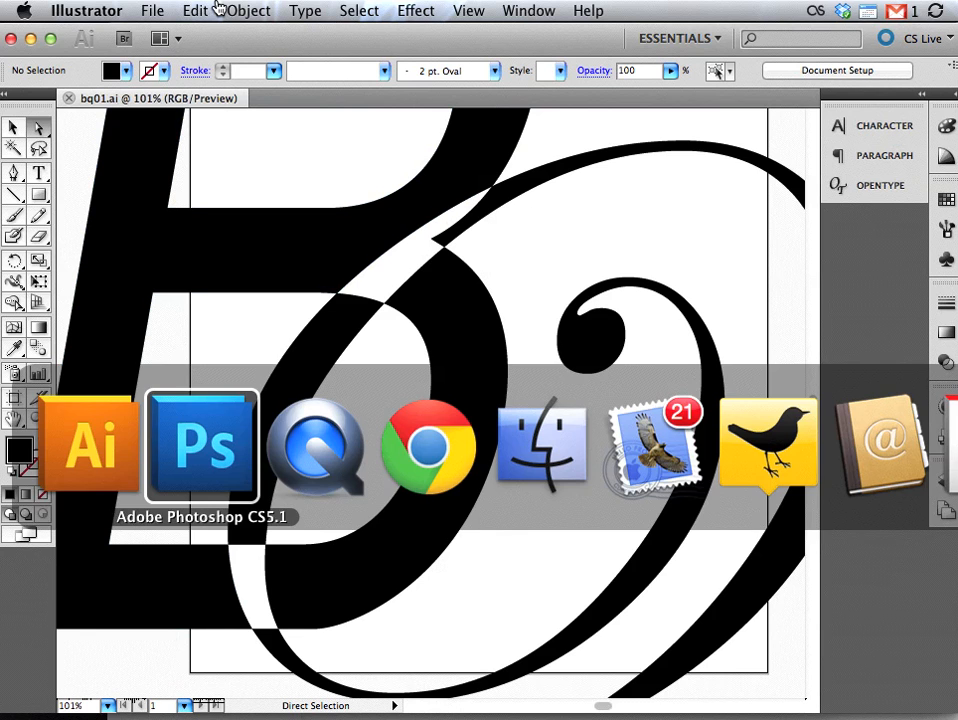
left_click(202, 444)
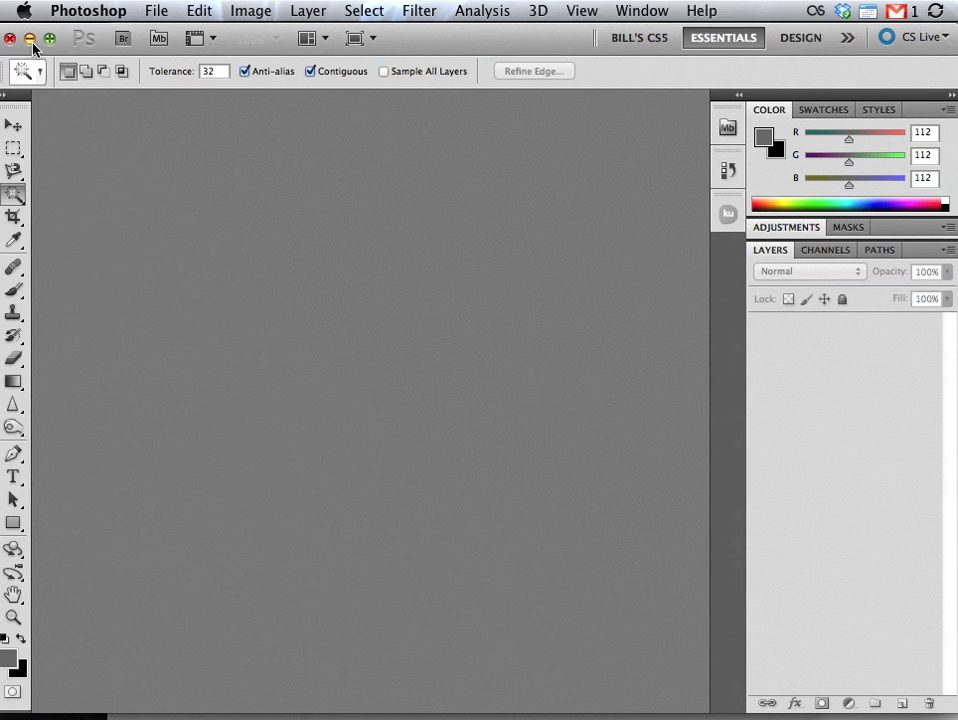
Open bq01.ai from the Desktop, showing the Import PDF dialog at 2400×2400 px, 300 ppi.
left_click(156, 12)
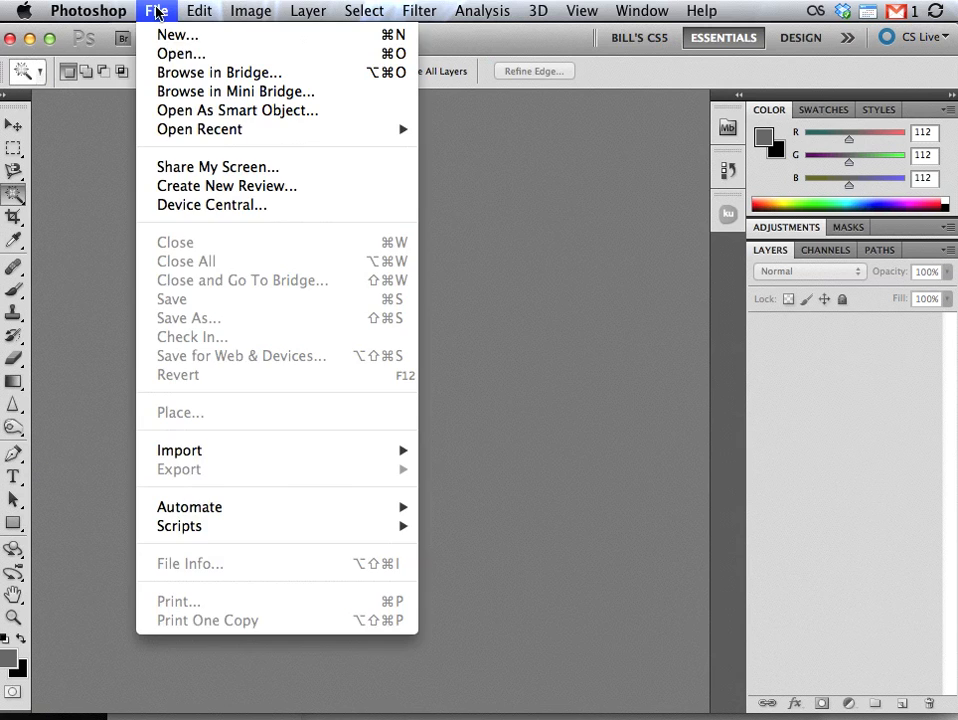
mouse_move(180, 54)
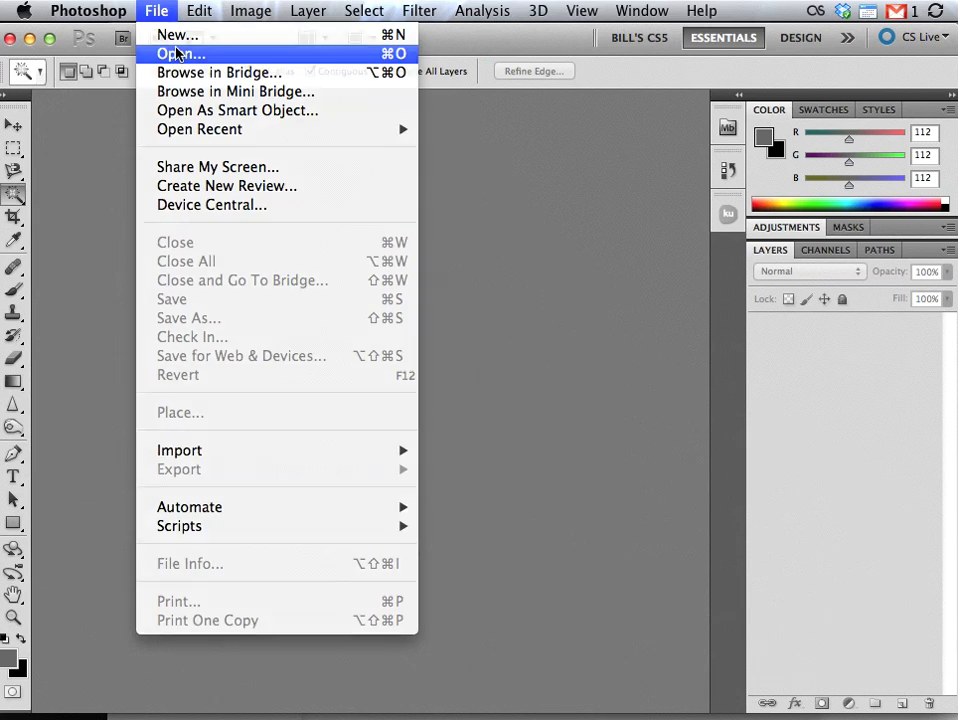
left_click(180, 52)
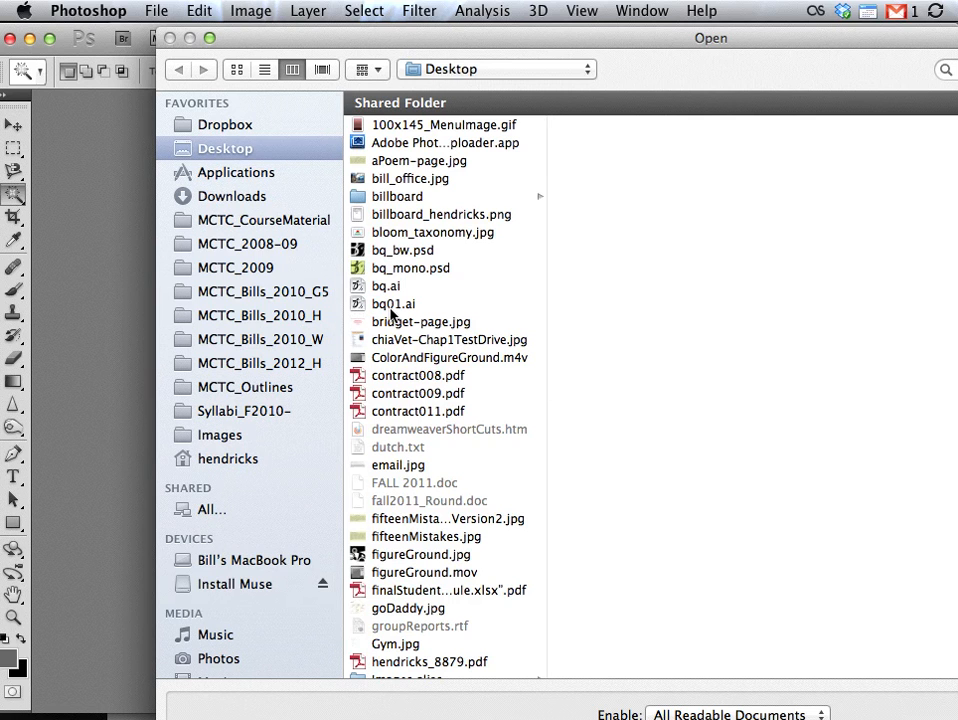
left_click(392, 304)
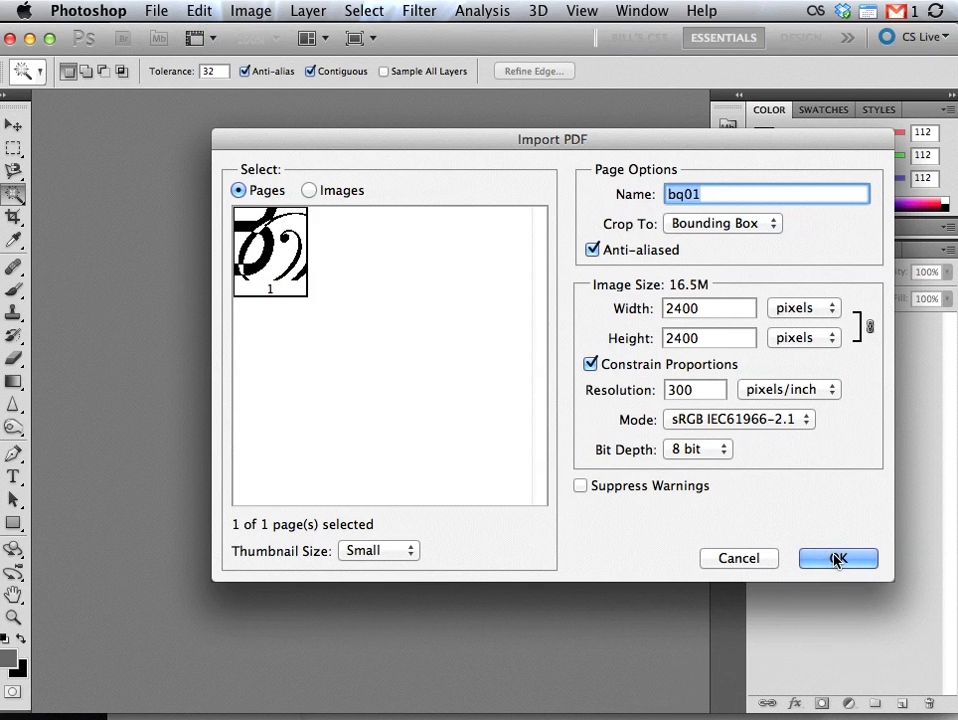
Import bq01.ai so the black lettering appears on a transparent Layer 1.
left_click(836, 558)
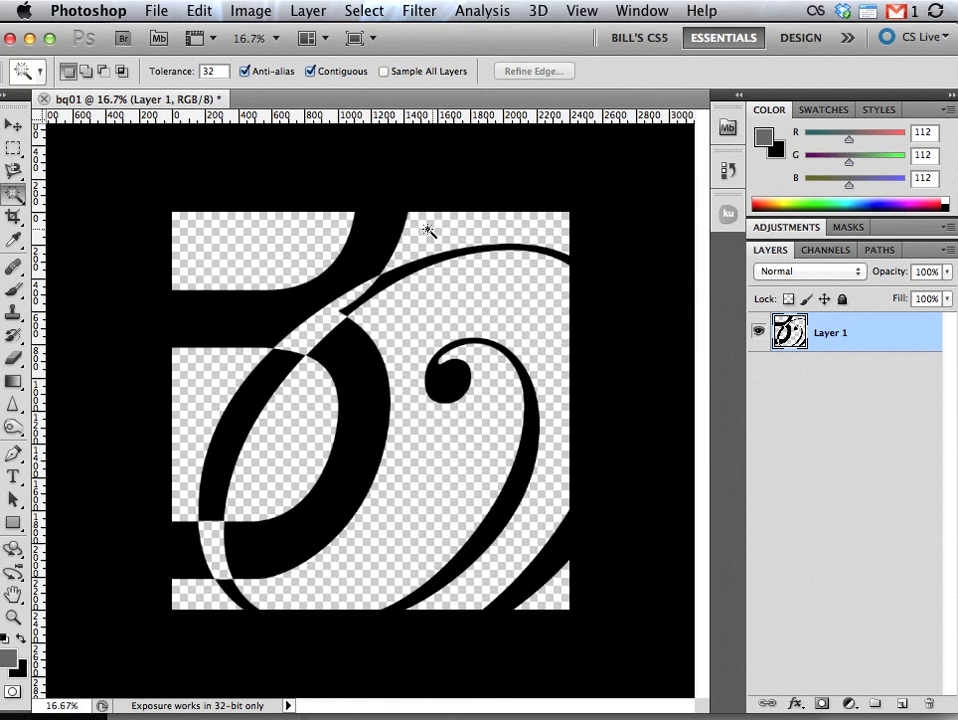
mouse_move(500, 236)
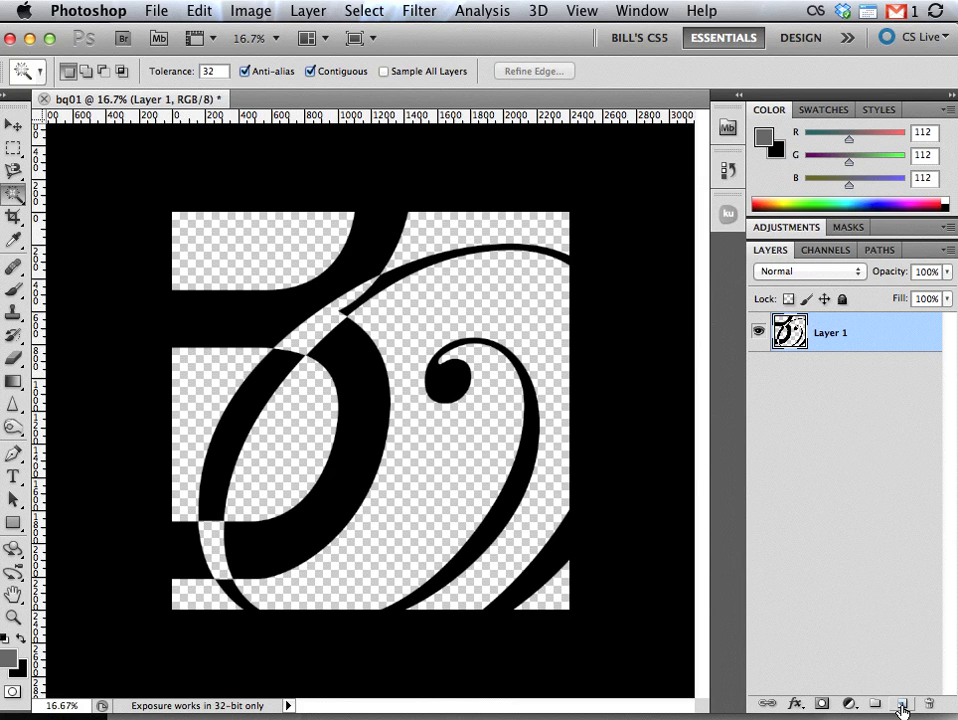
Add an empty Layer 2 and swap colours so white is the foreground.
left_click(900, 704)
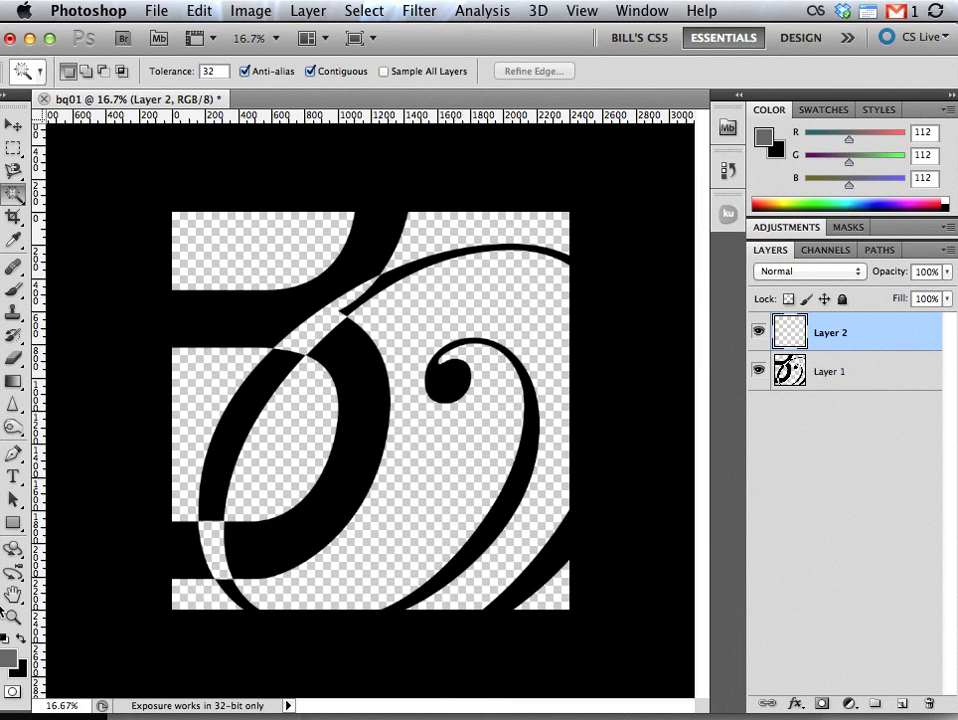
mouse_move(16, 650)
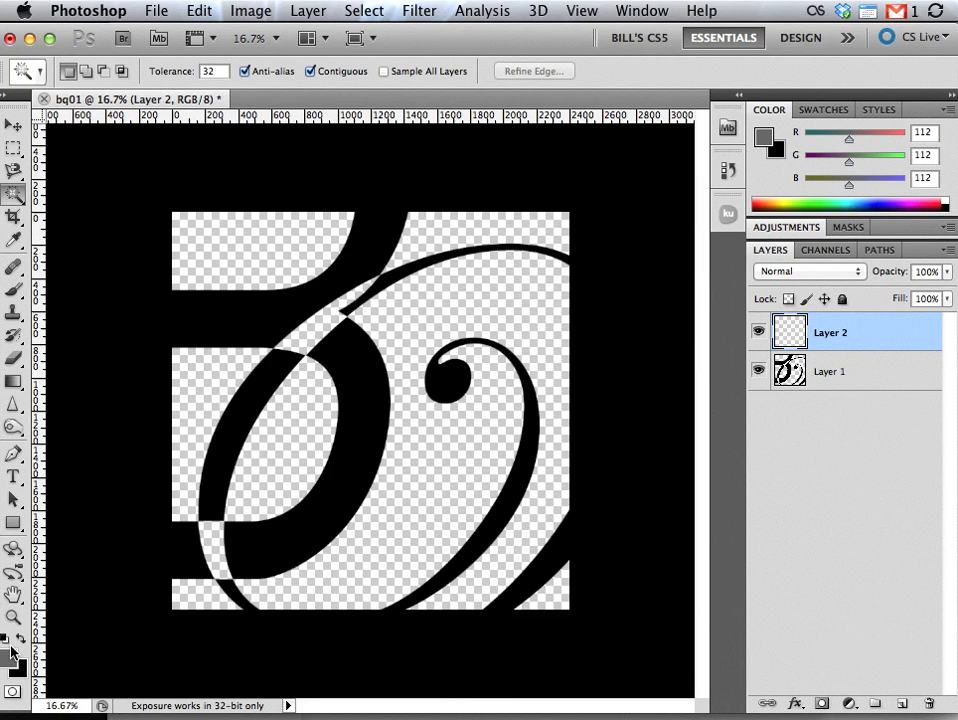
mouse_move(12, 648)
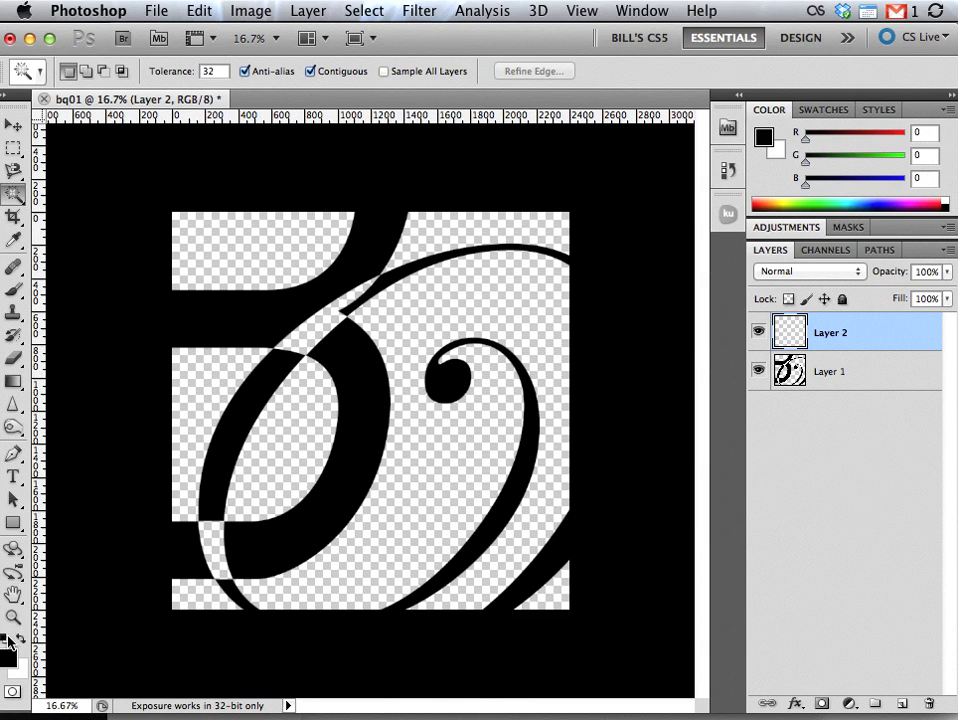
mouse_move(24, 644)
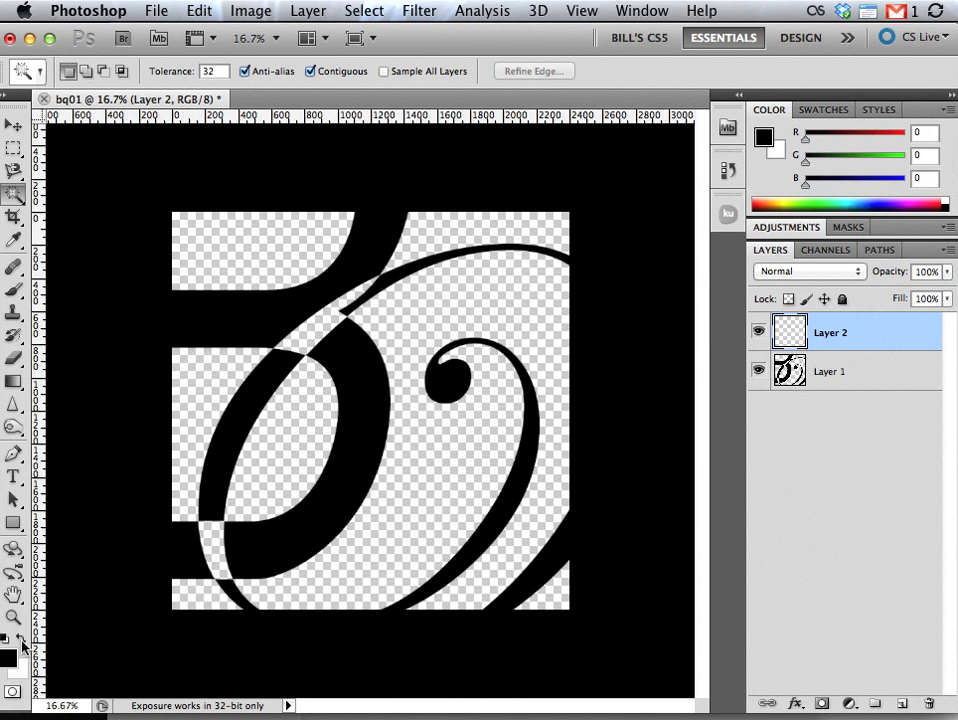
mouse_move(20, 644)
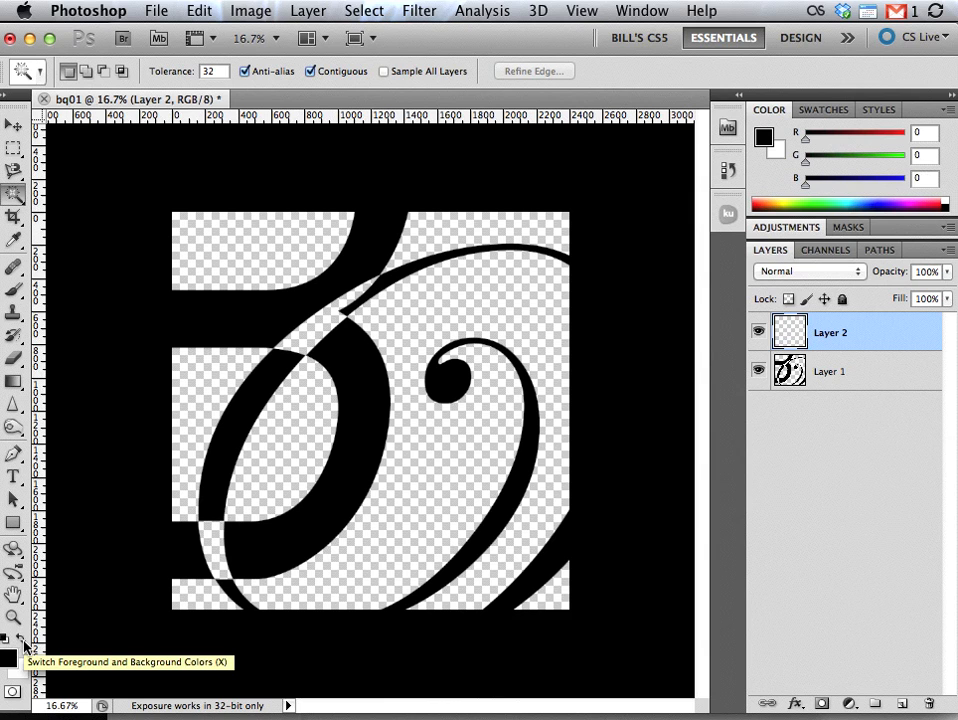
left_click(22, 638)
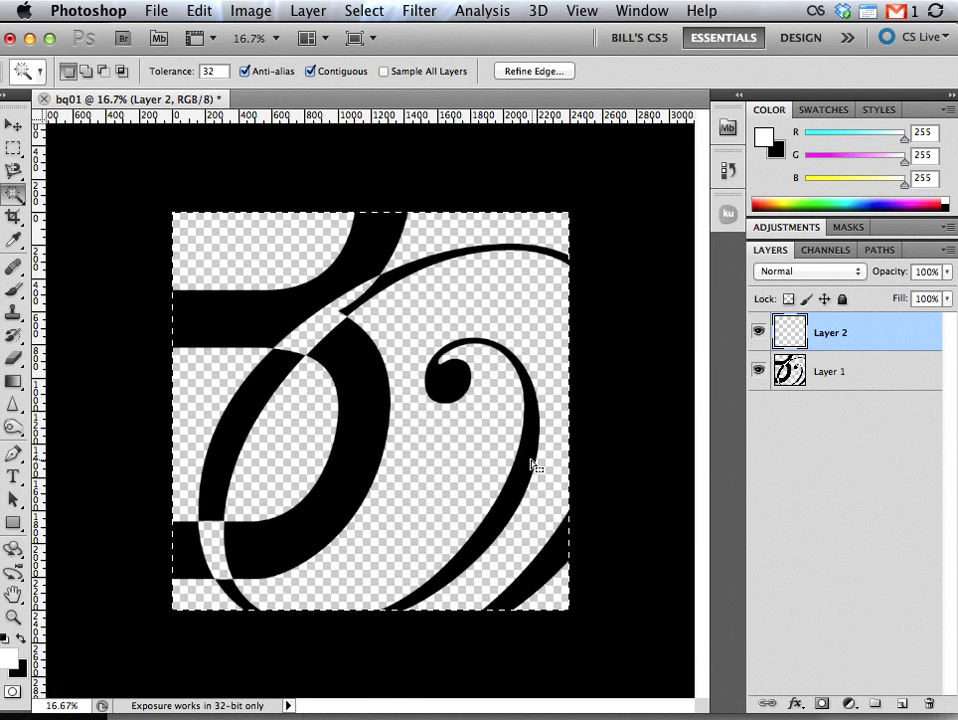
Fill Layer 2 with the white foreground colour via Edit > Fill.
left_click(198, 12)
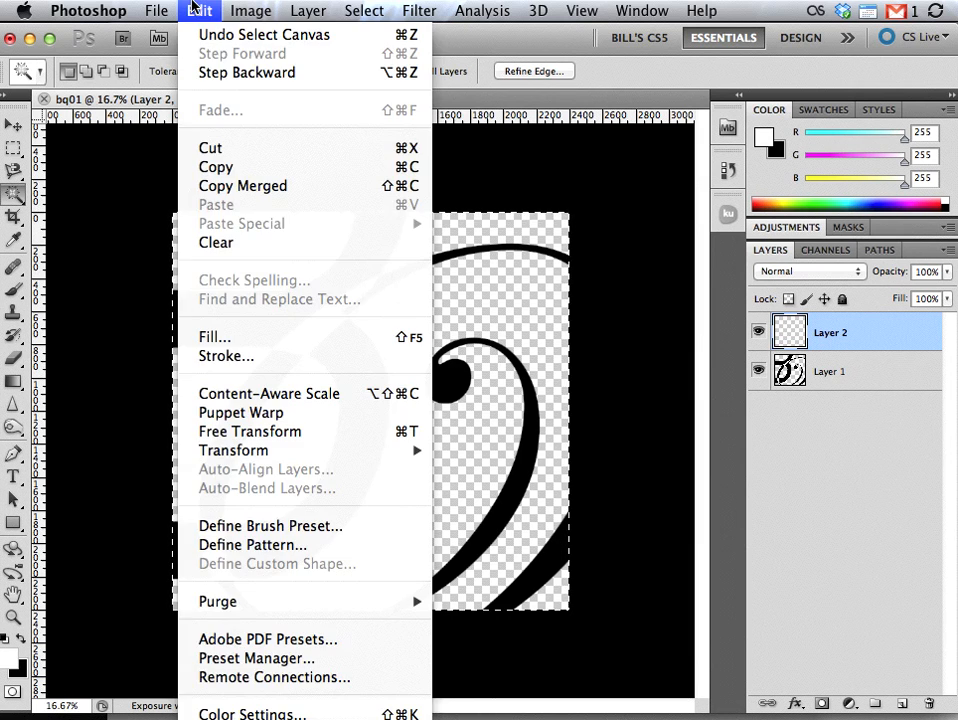
mouse_move(240, 336)
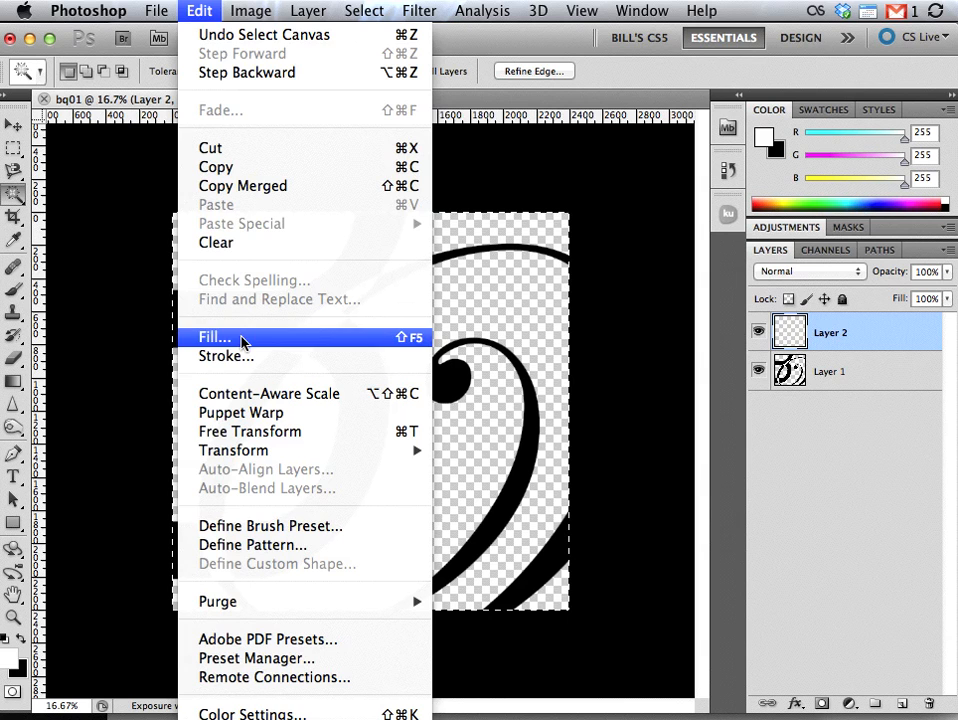
left_click(214, 336)
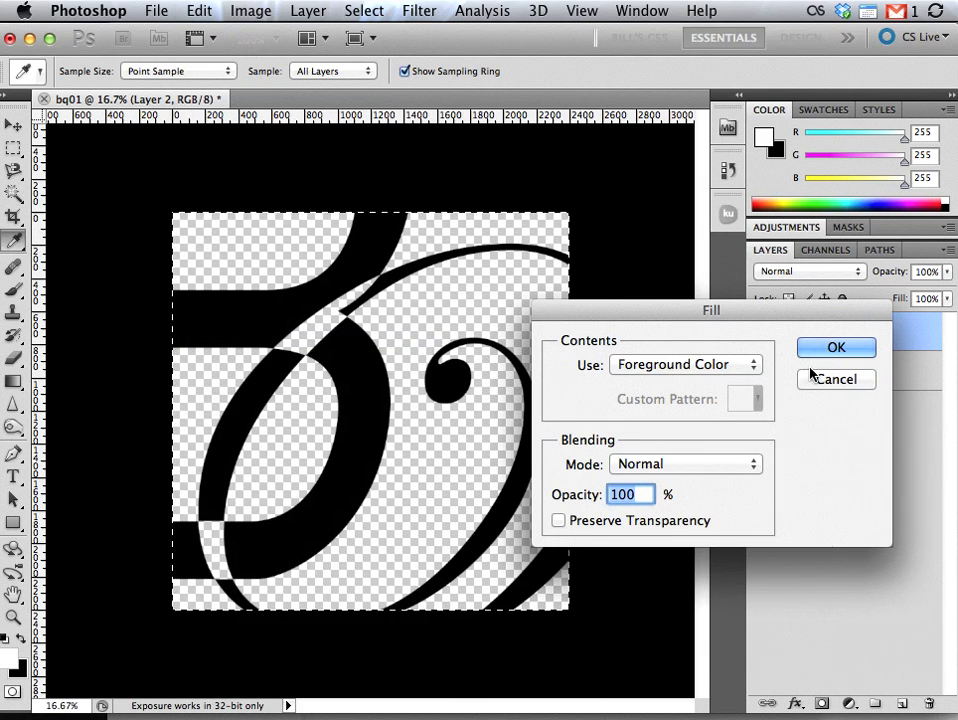
left_click(836, 348)
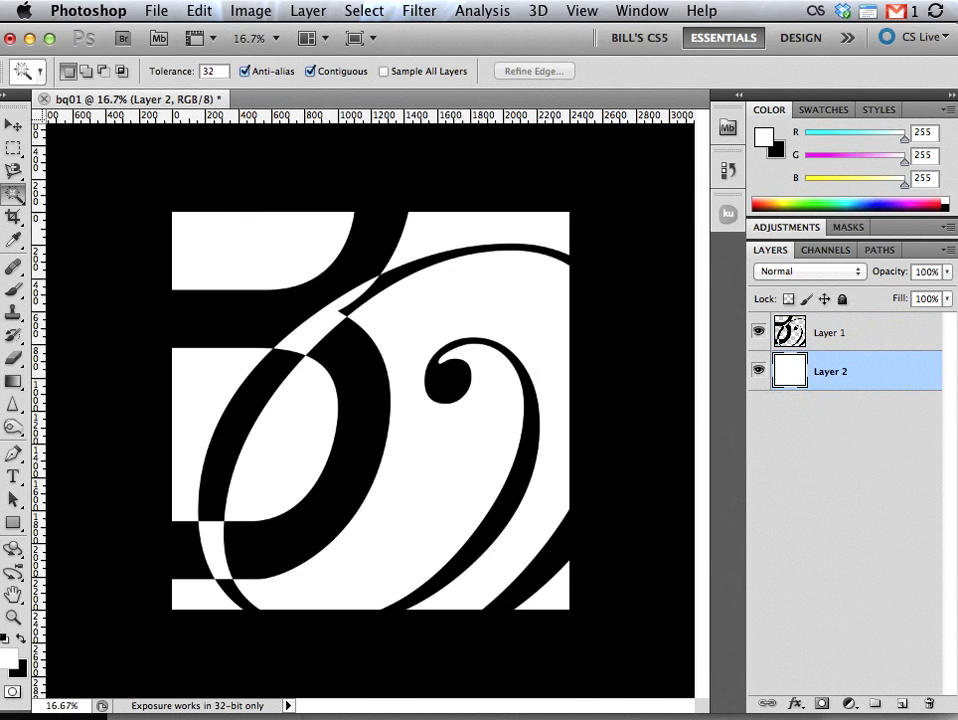
mouse_move(944, 268)
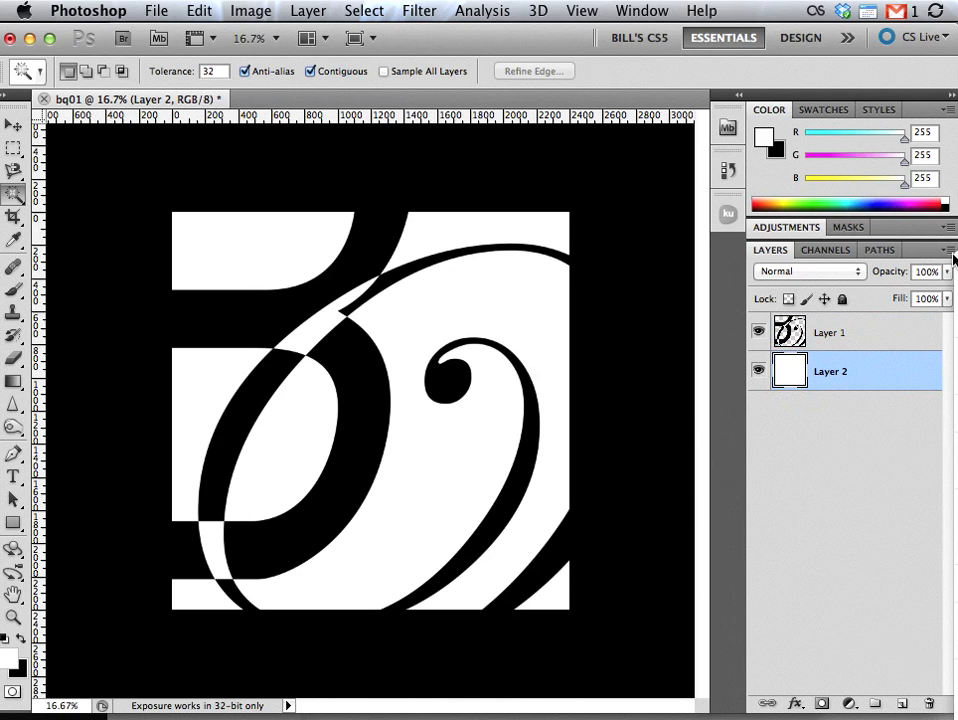
mouse_move(952, 258)
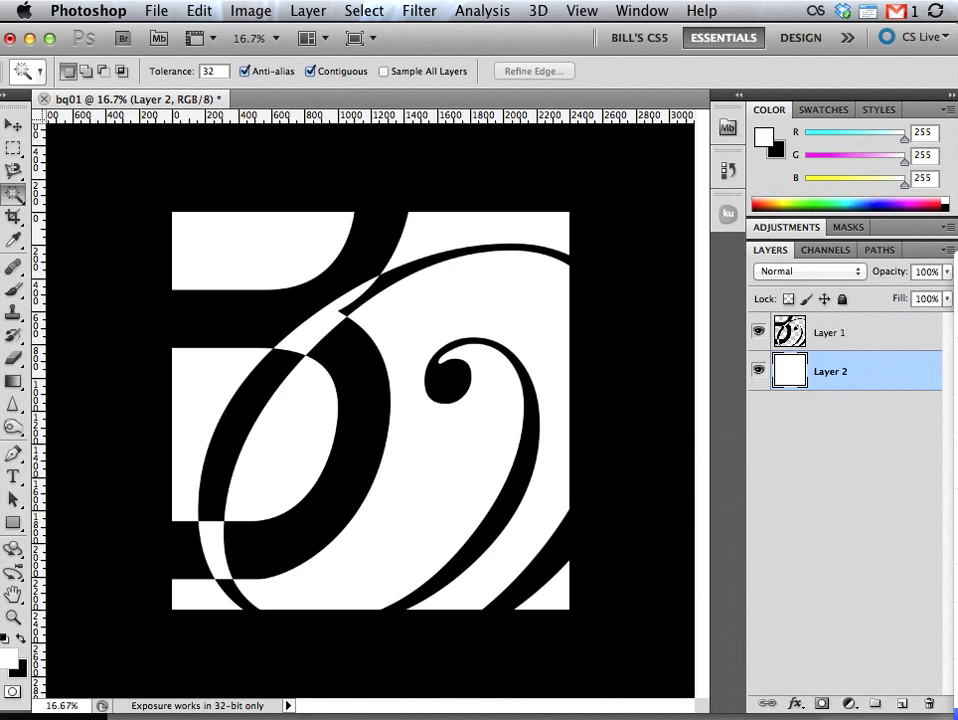